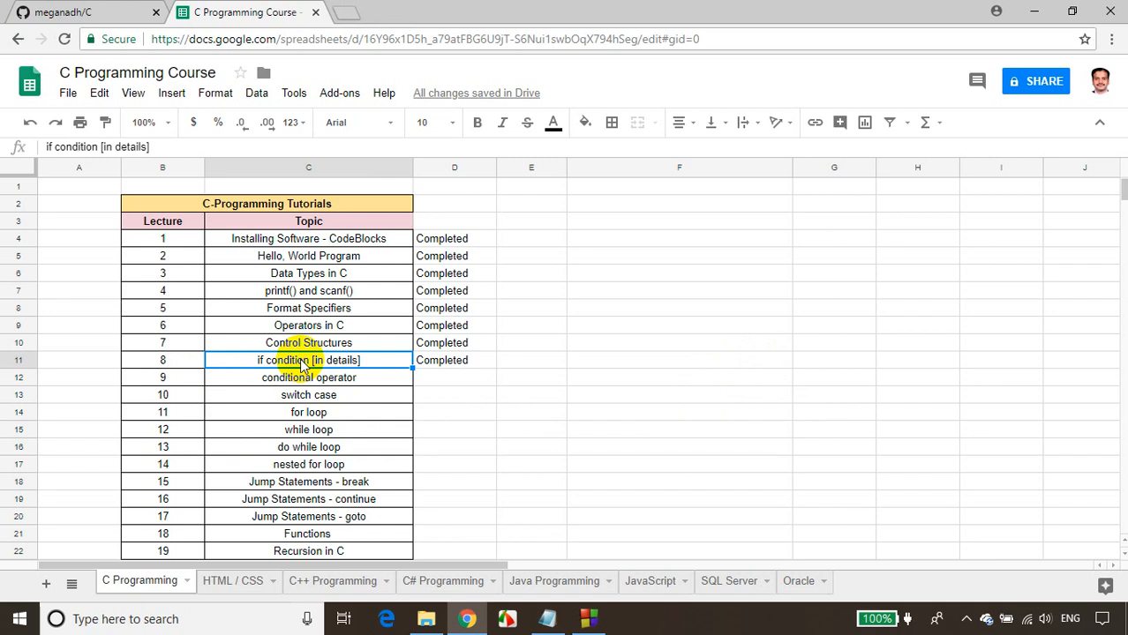
Create a new empty source file and save it as 9.EvenOrOdd.c in MyCPrograms.
left_click(163, 378)
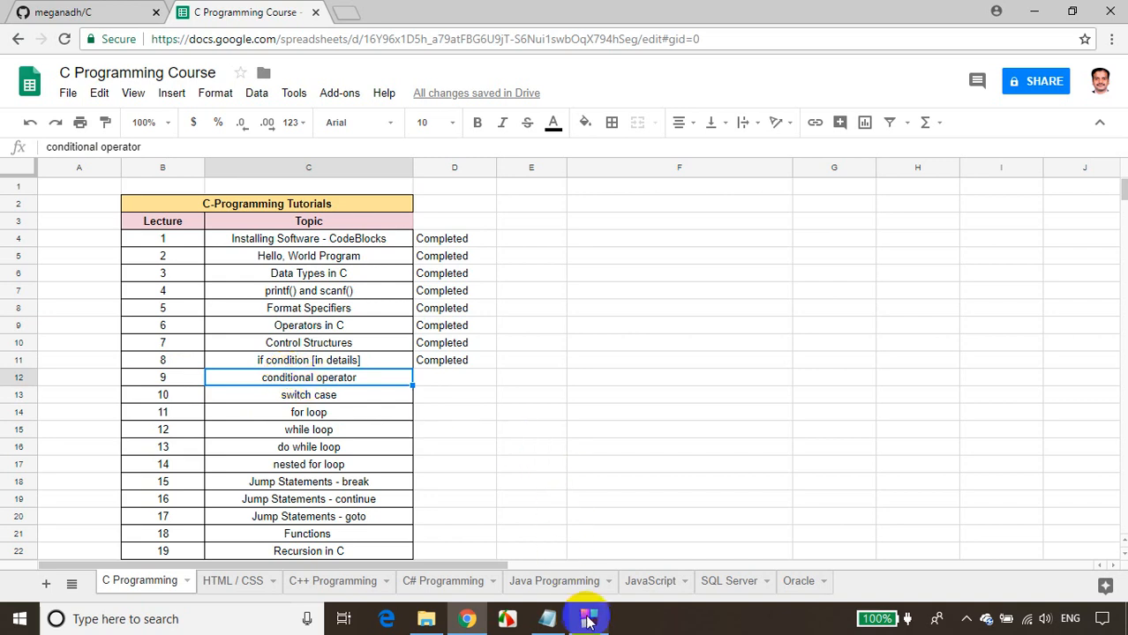
left_click(586, 617)
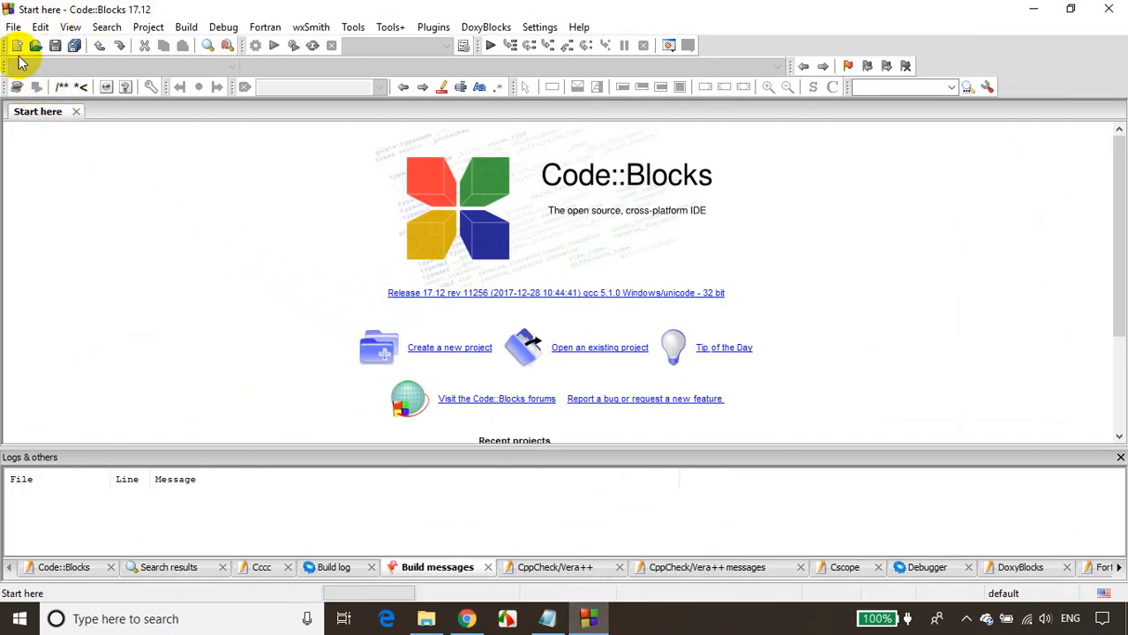
left_click(16, 46)
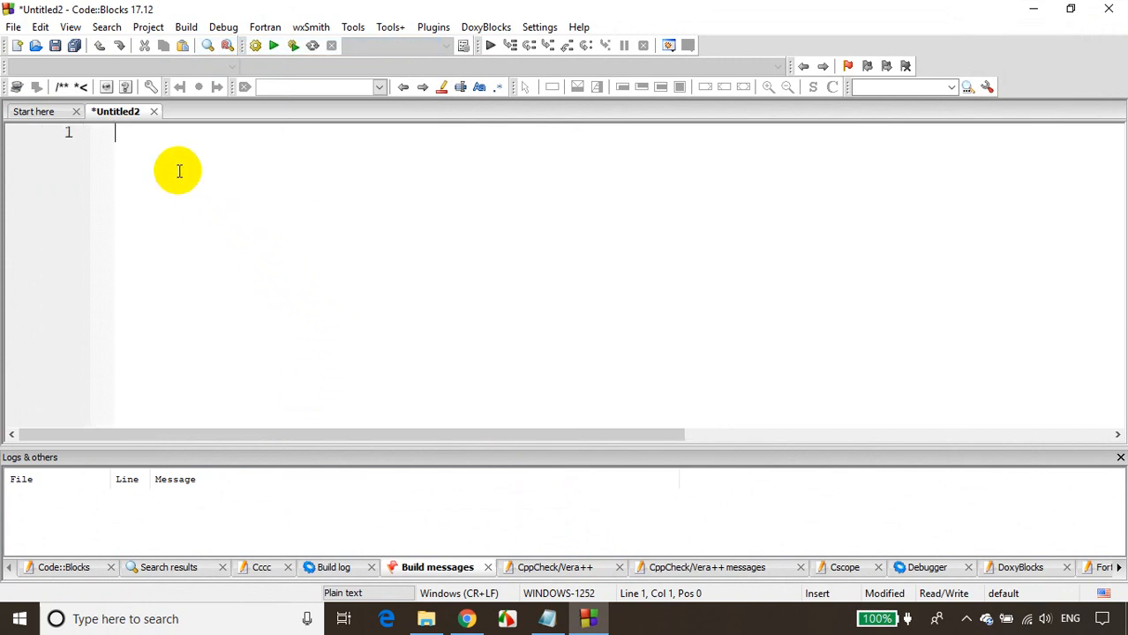
left_click(55, 46)
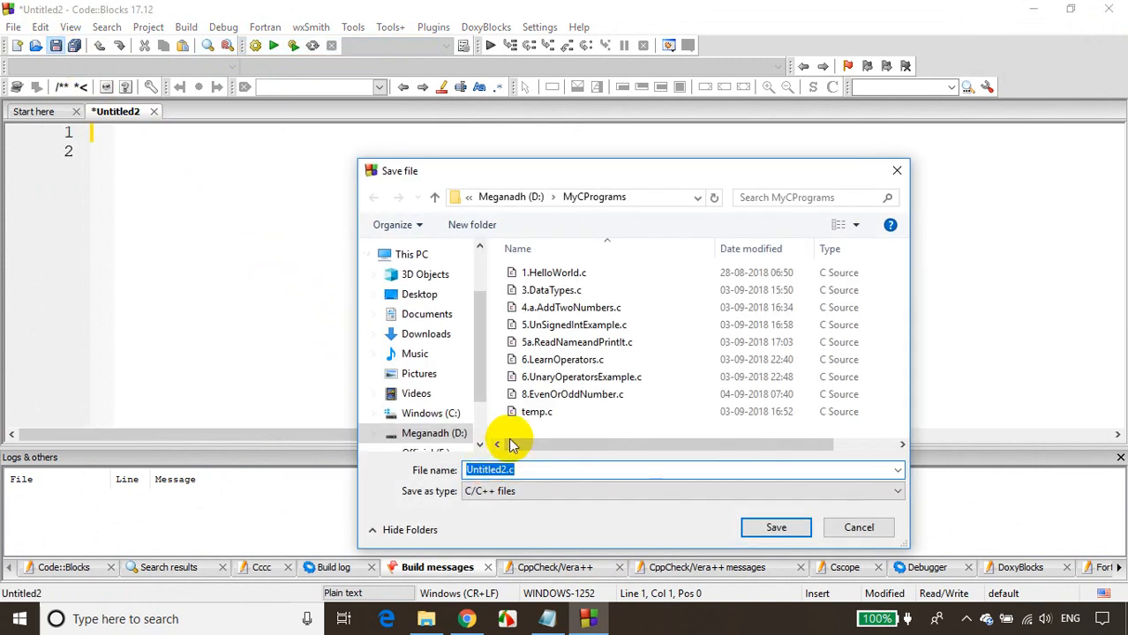
mouse_move(392, 477)
type("9")
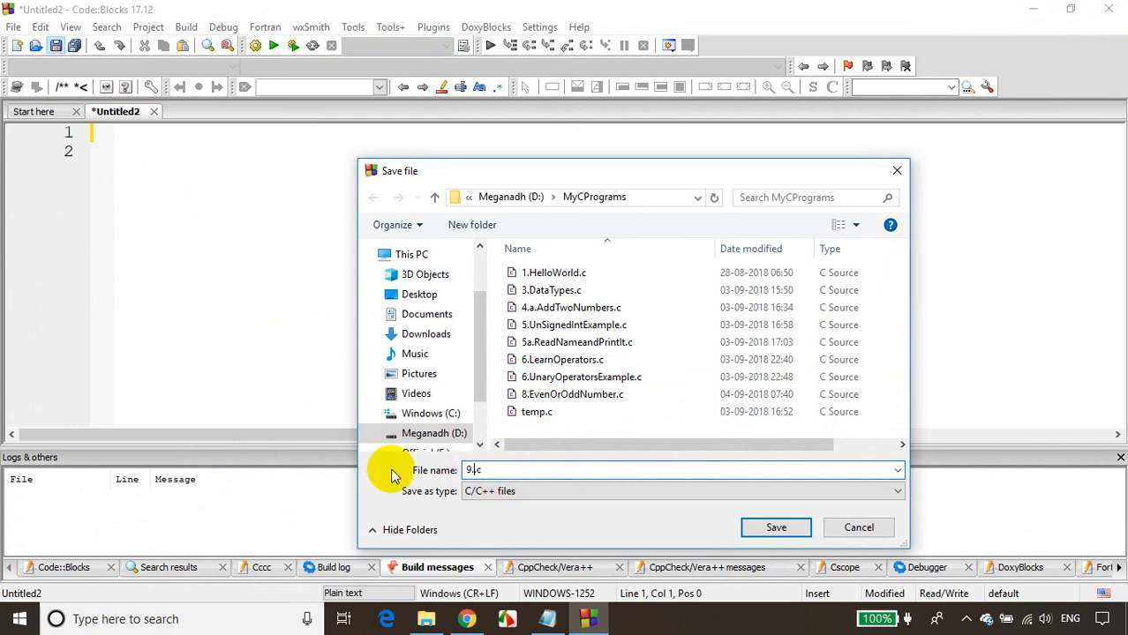
type(".")
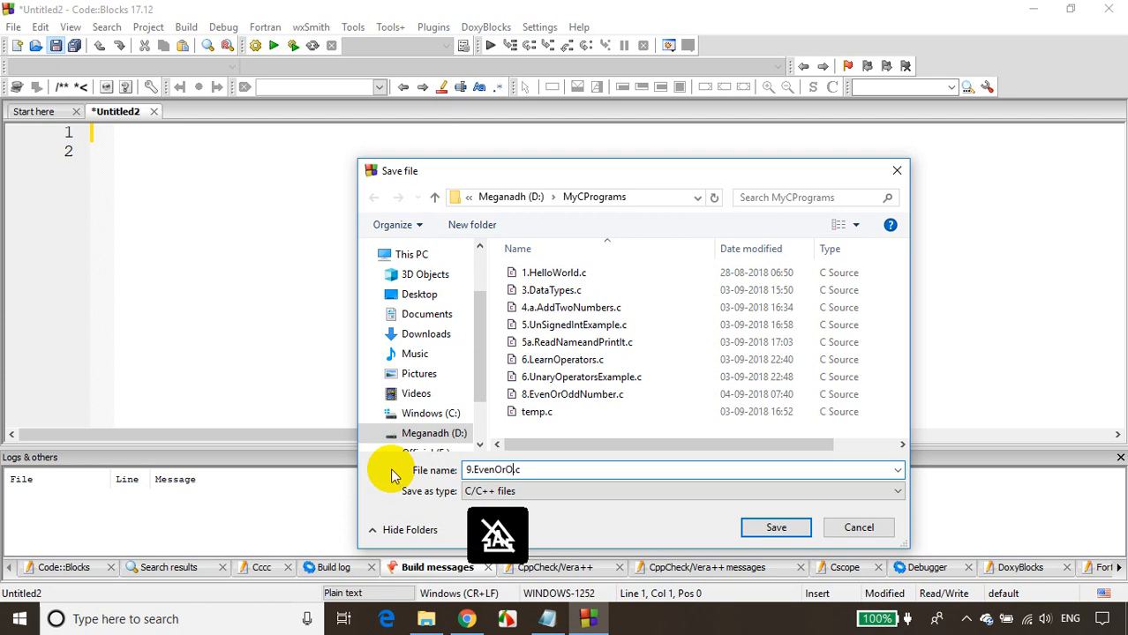
left_click(775, 526)
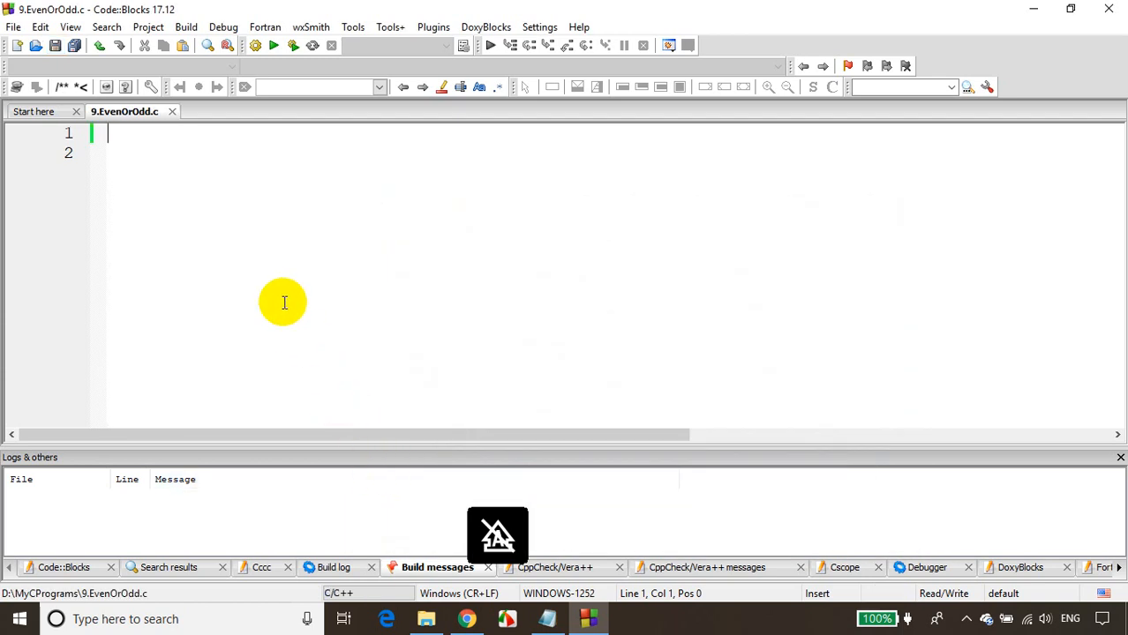
mouse_move(226, 194)
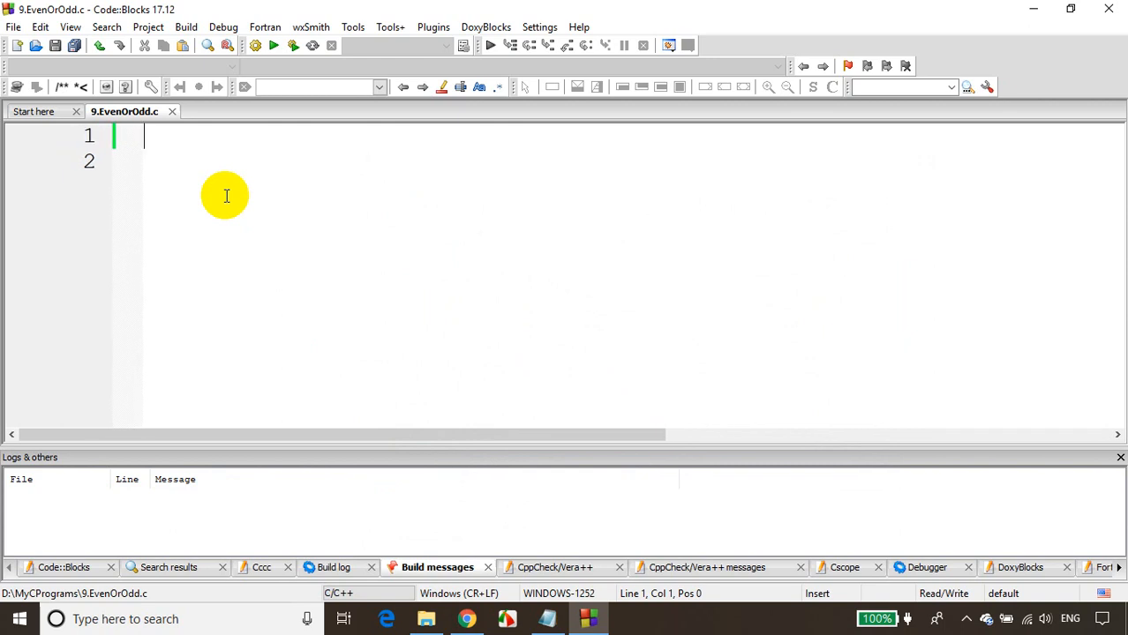
Include stdio.h and conio.h and begin main's body with an opening brace.
type("#include<std")
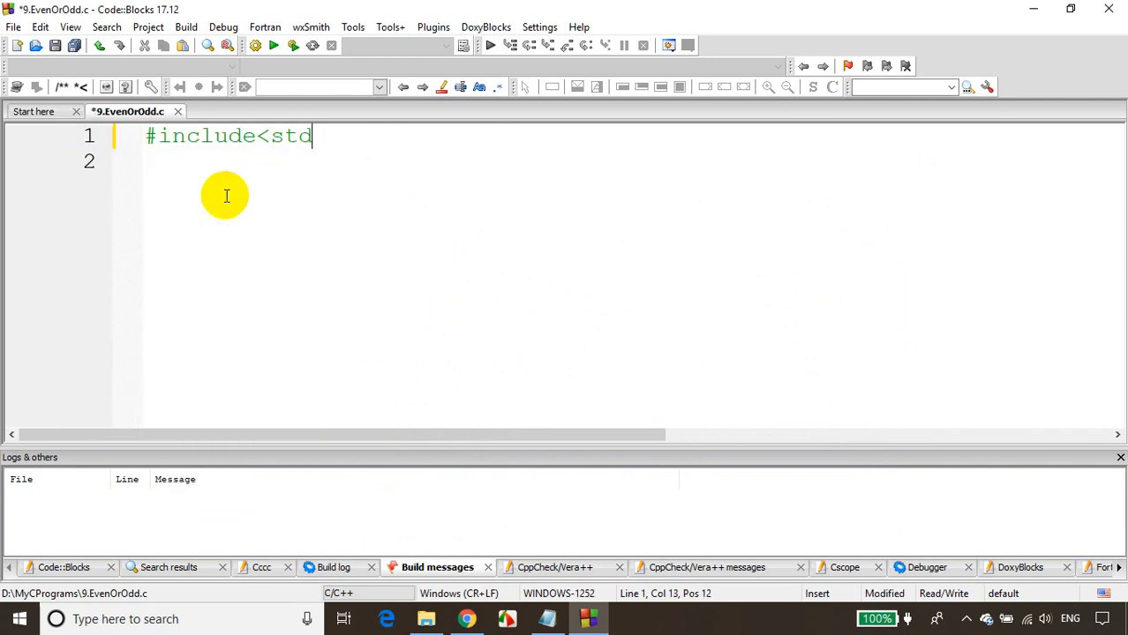
type("io.h>")
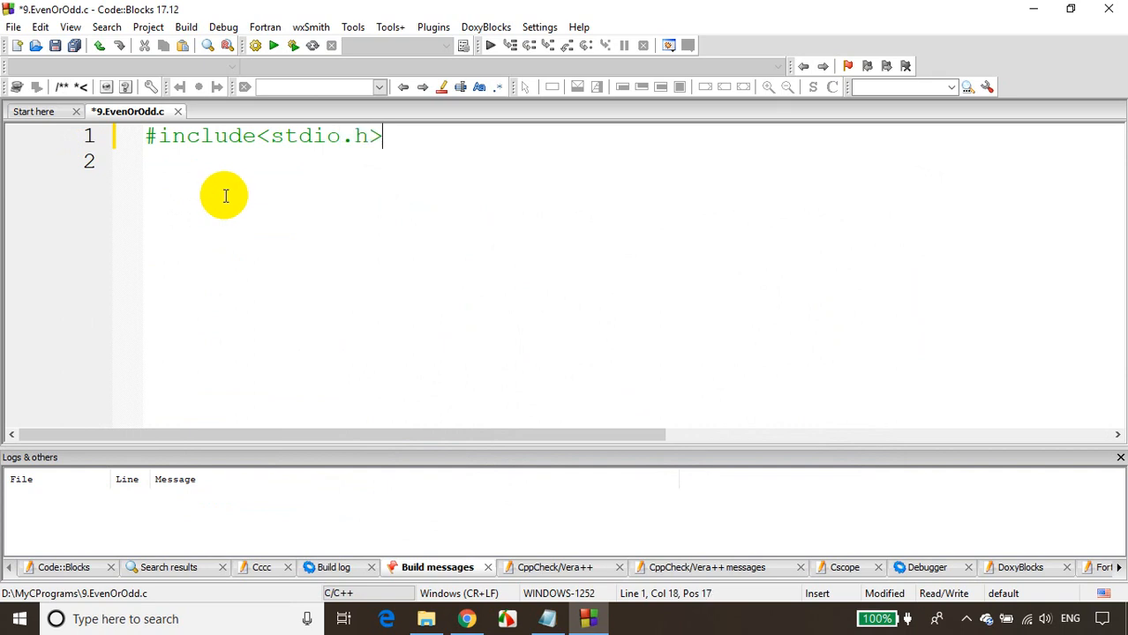
type("#Incl")
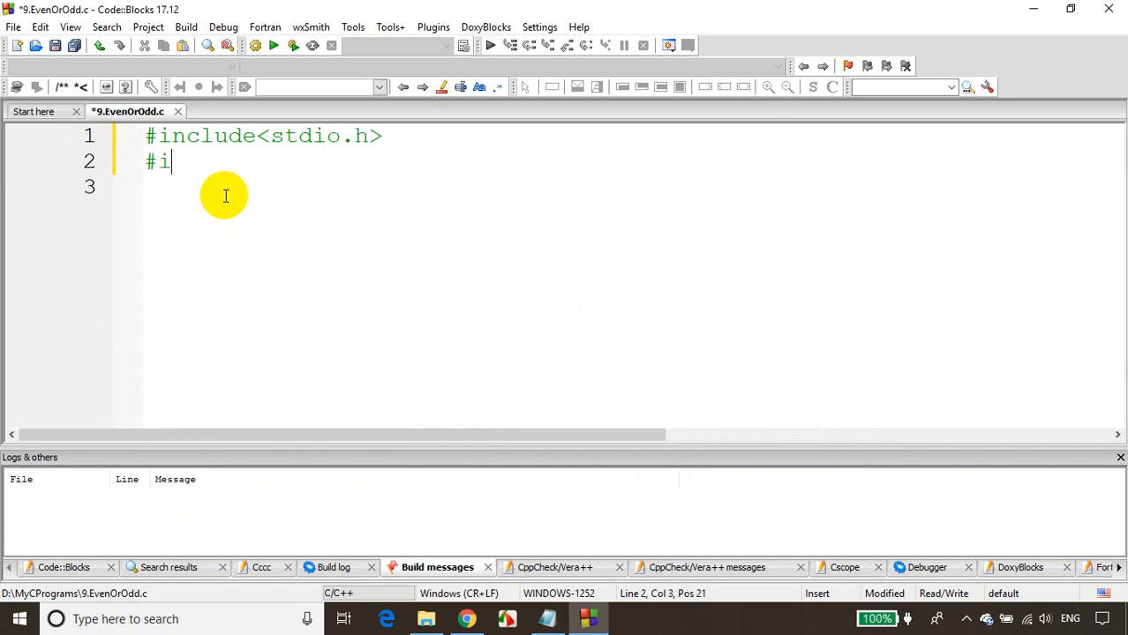
type("nclude<conio.")
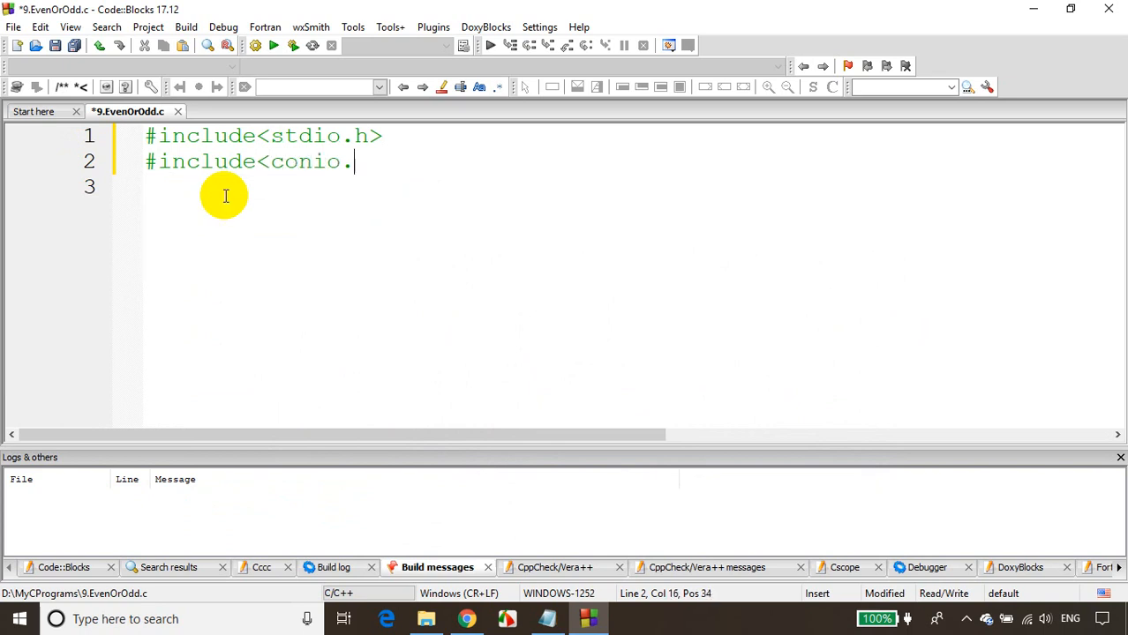
type("h>")
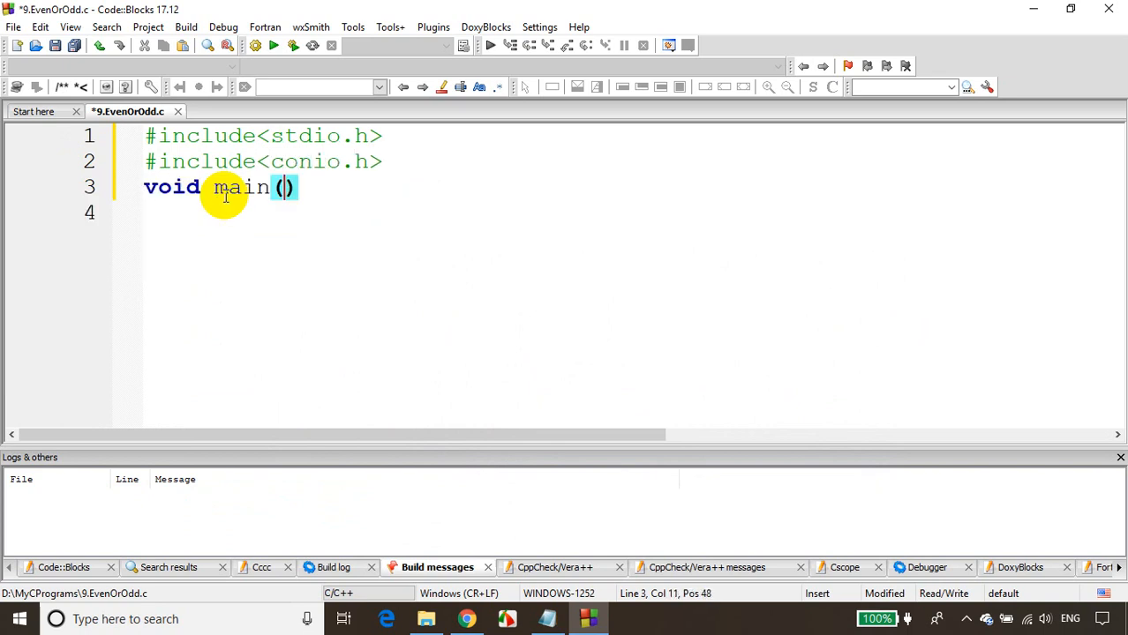
type("{")
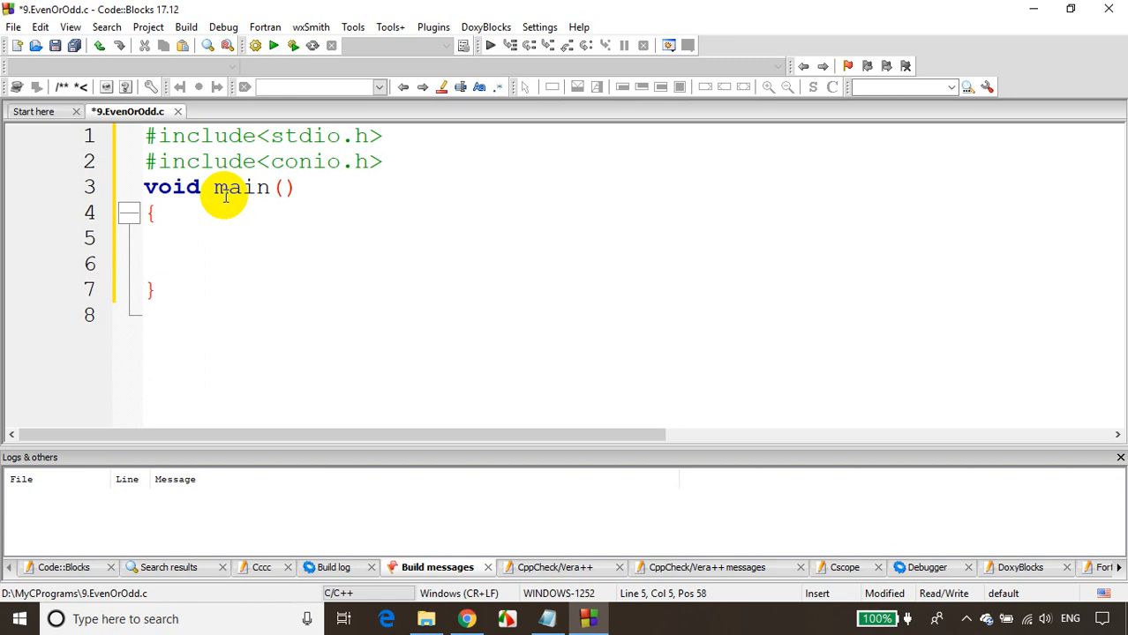
Declare int input, prompt 'Enter any number:' and read it with scanf("%d",&input).
type("int input;")
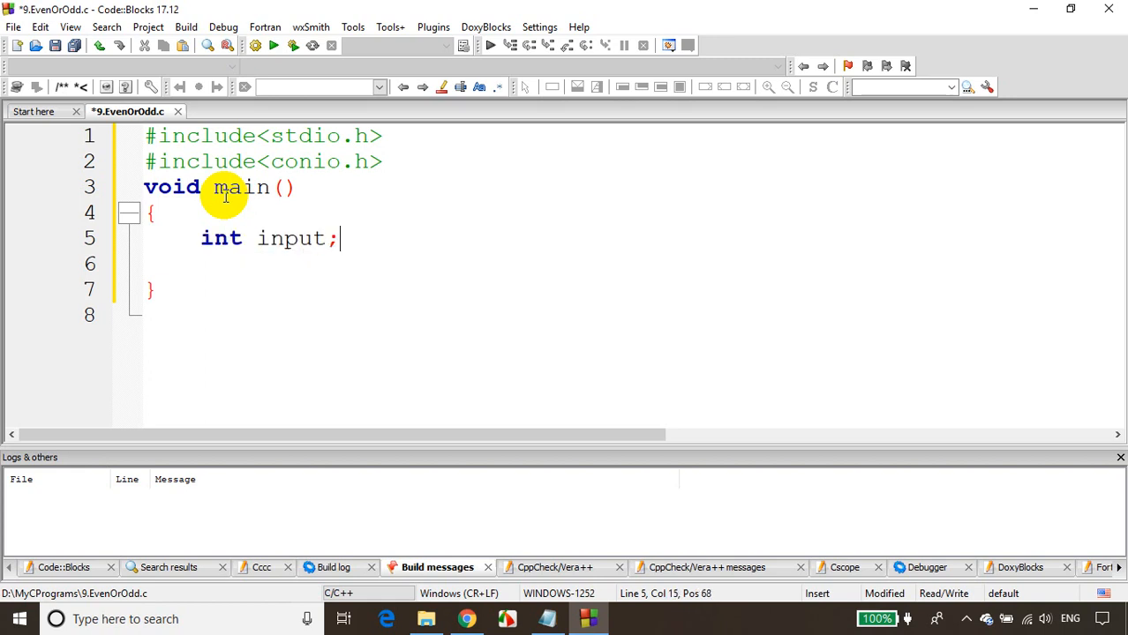
key("Return")
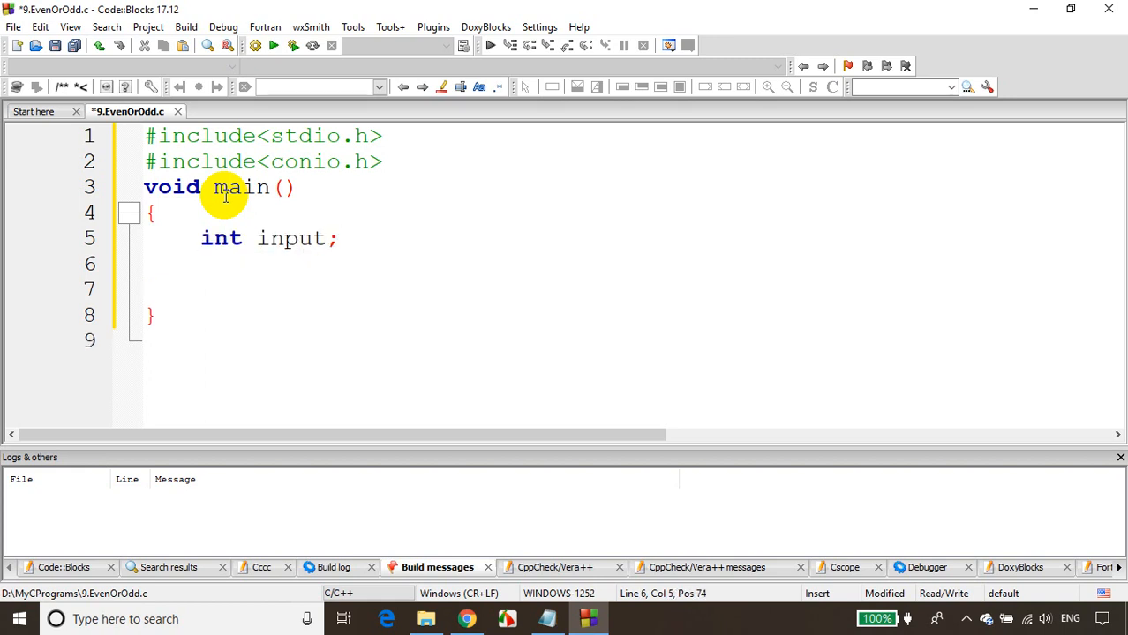
type("printf(\"Enter any number:\");")
left_click(630, 289)
type("sc")
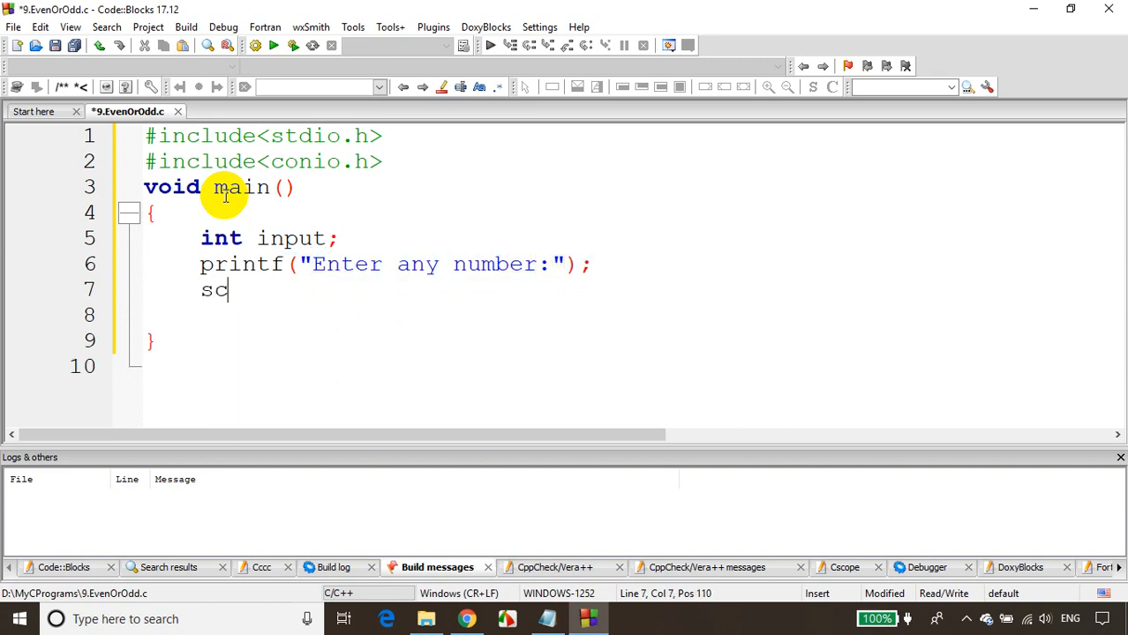
type("anf(\"%d\")")
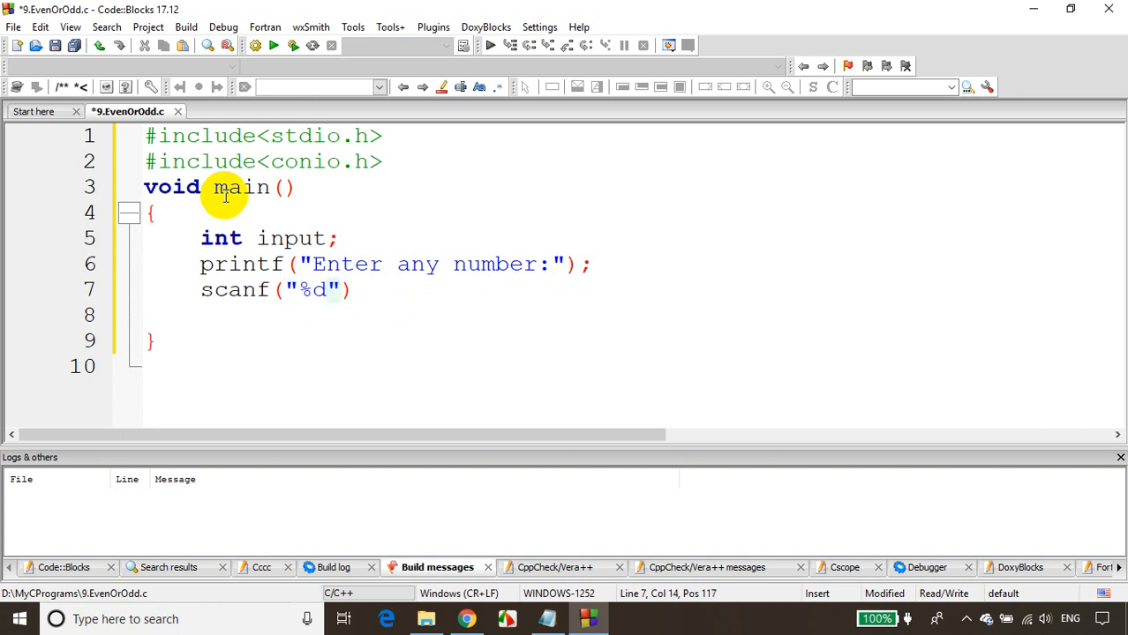
type(",&input")
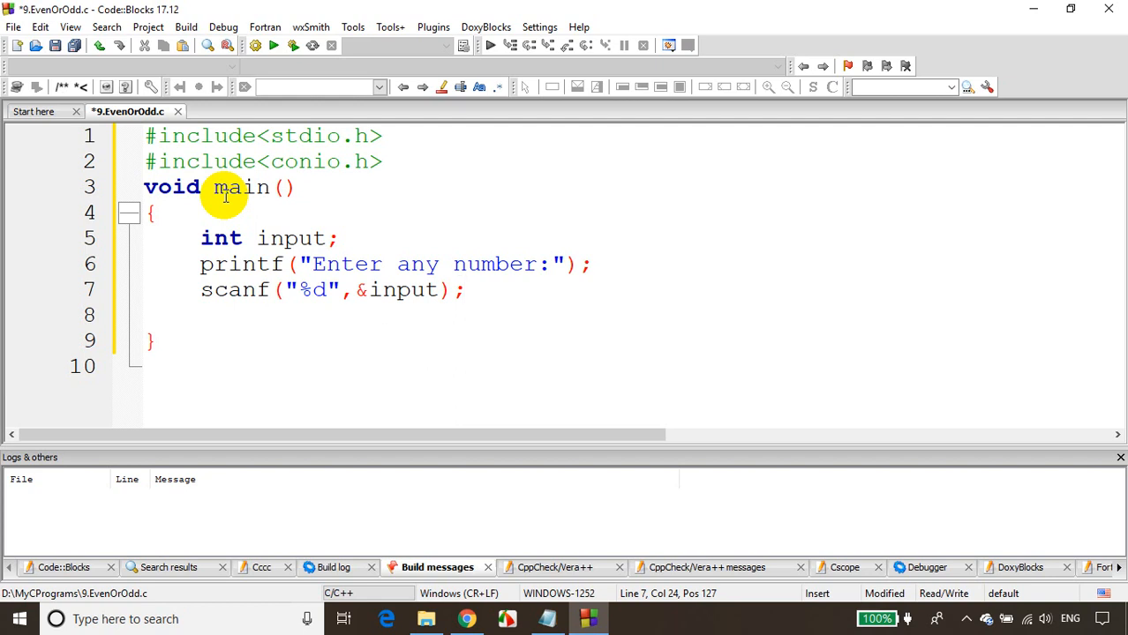
Write an if/else printing "Even" when input%2==0 and "Odd Number" otherwise.
key("Return")
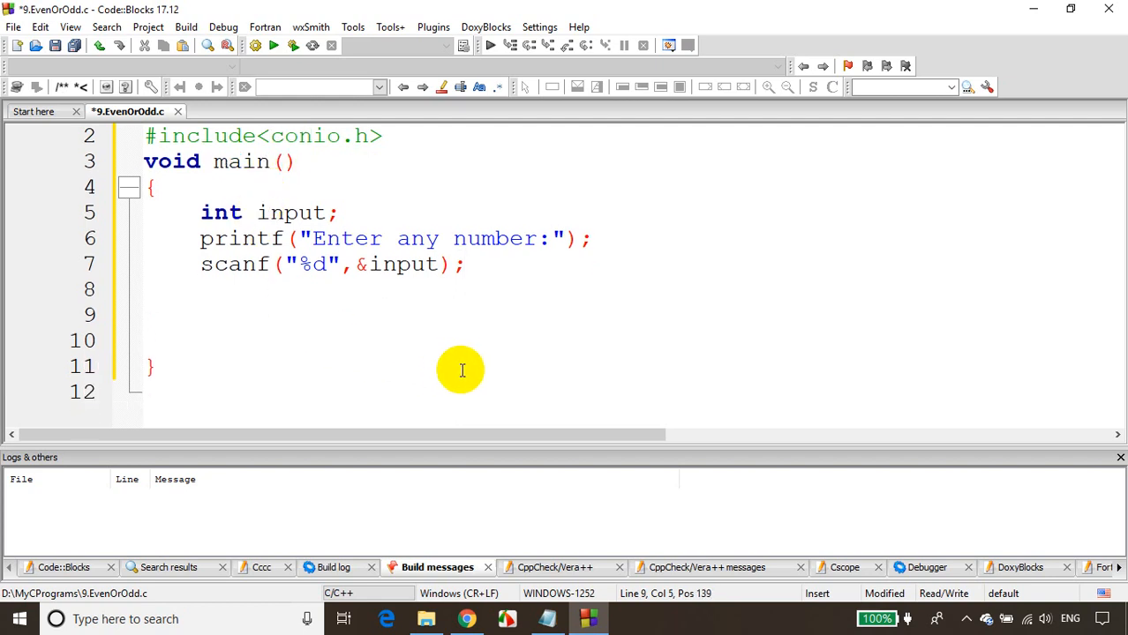
type("if(input%2==")
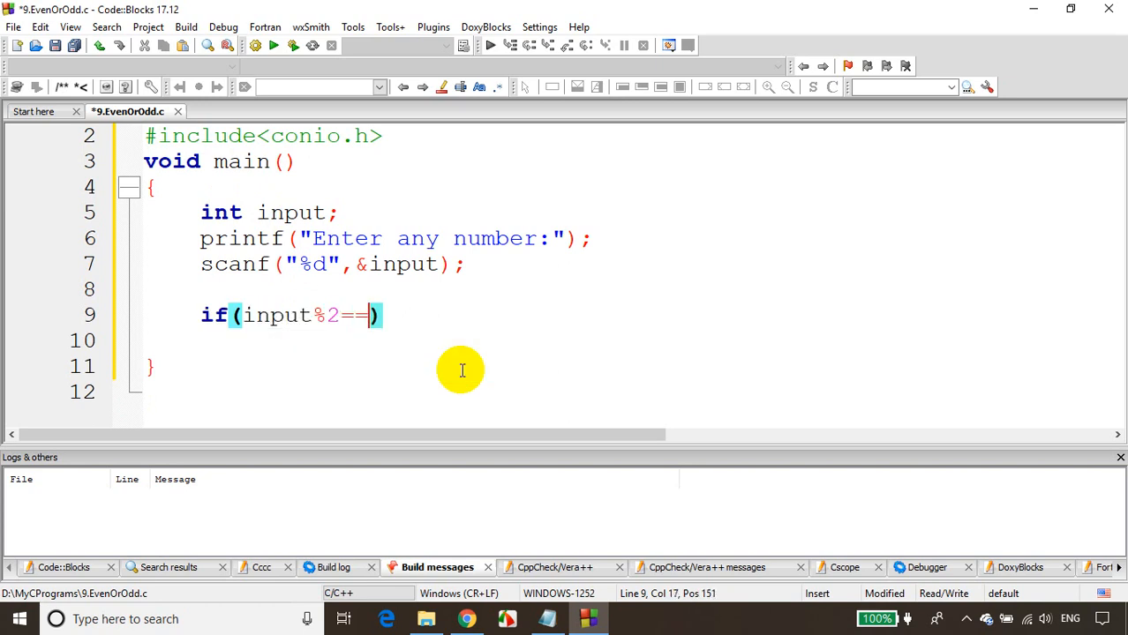
type("0)")
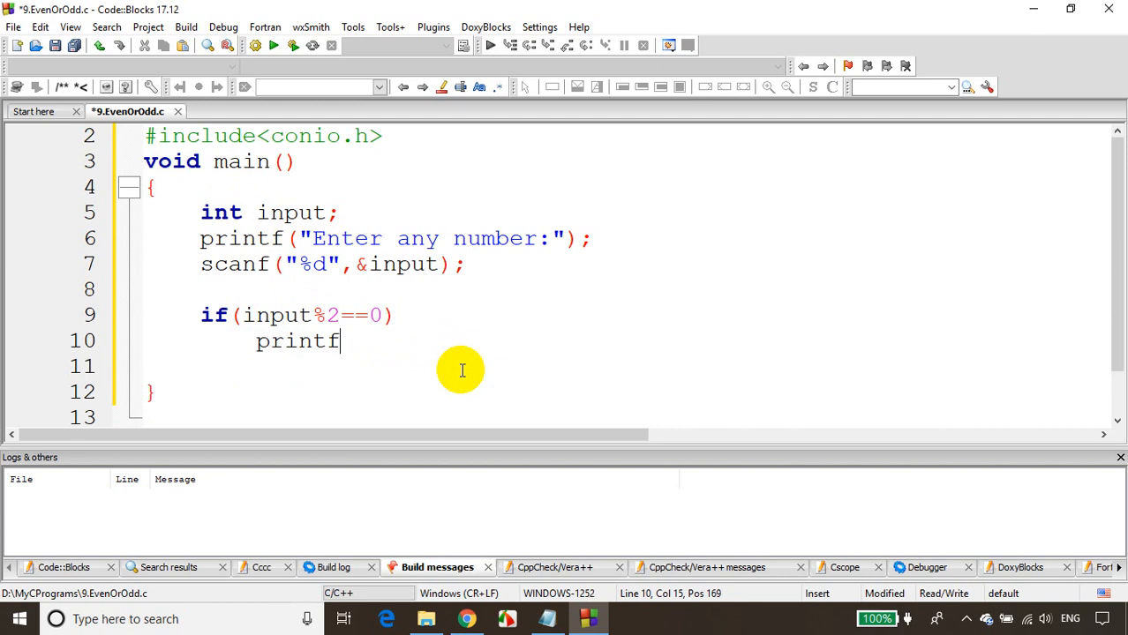
type("(\"Eve\"")
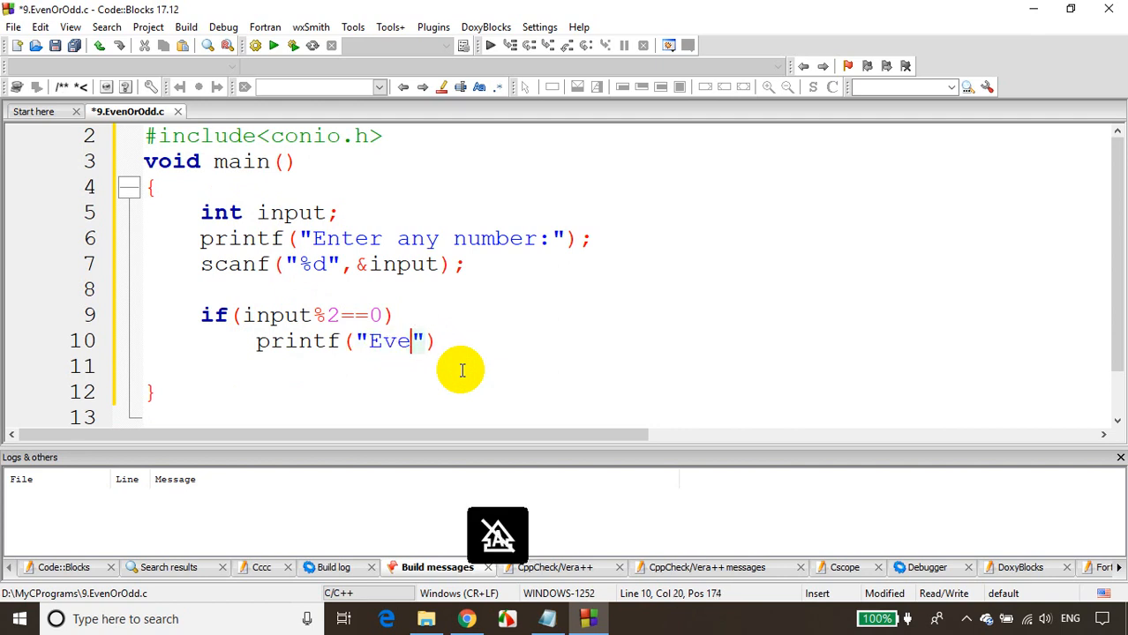
type("n\")")
type("printf(\"Odd ")
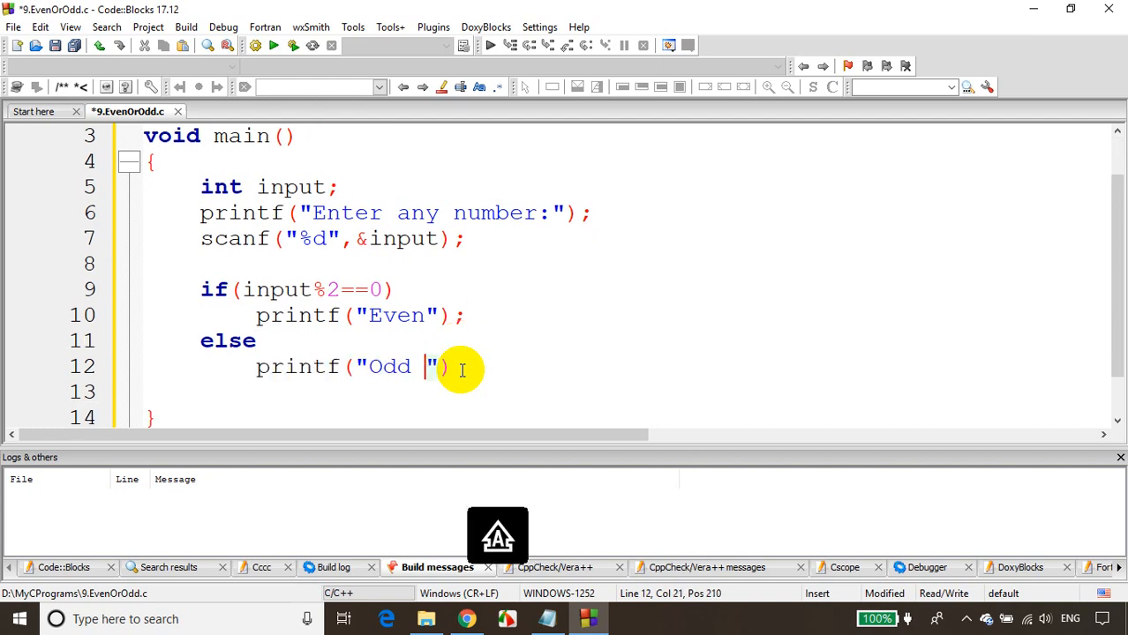
type("Number")
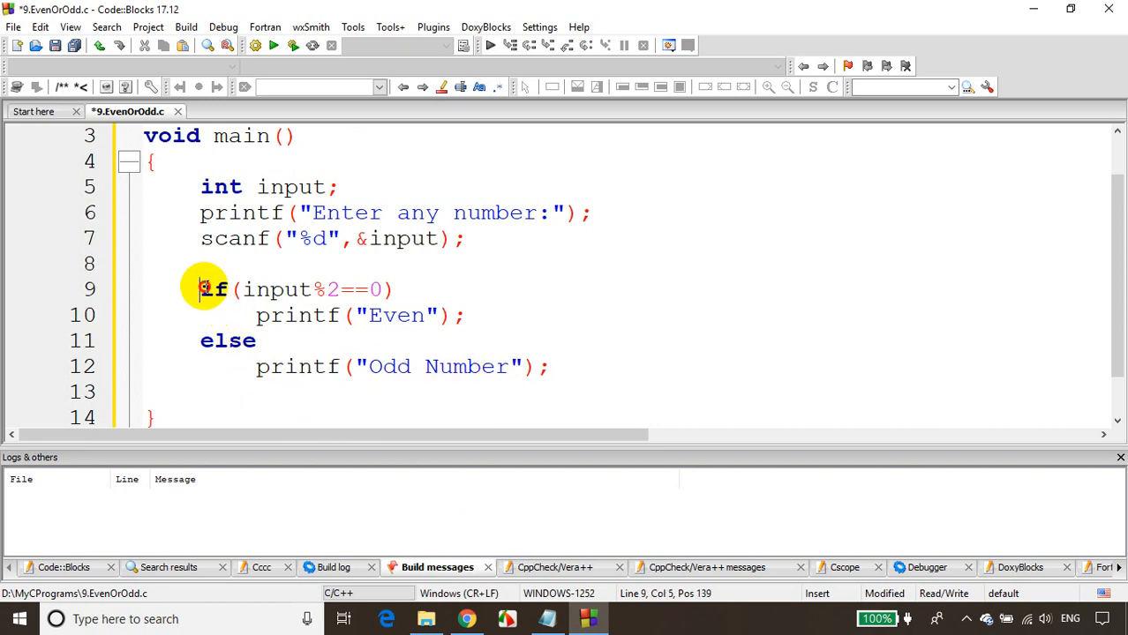
Wrap the if/else block in a /* */ comment and add blank lines below it.
left_click_drag(201, 290, 547, 367)
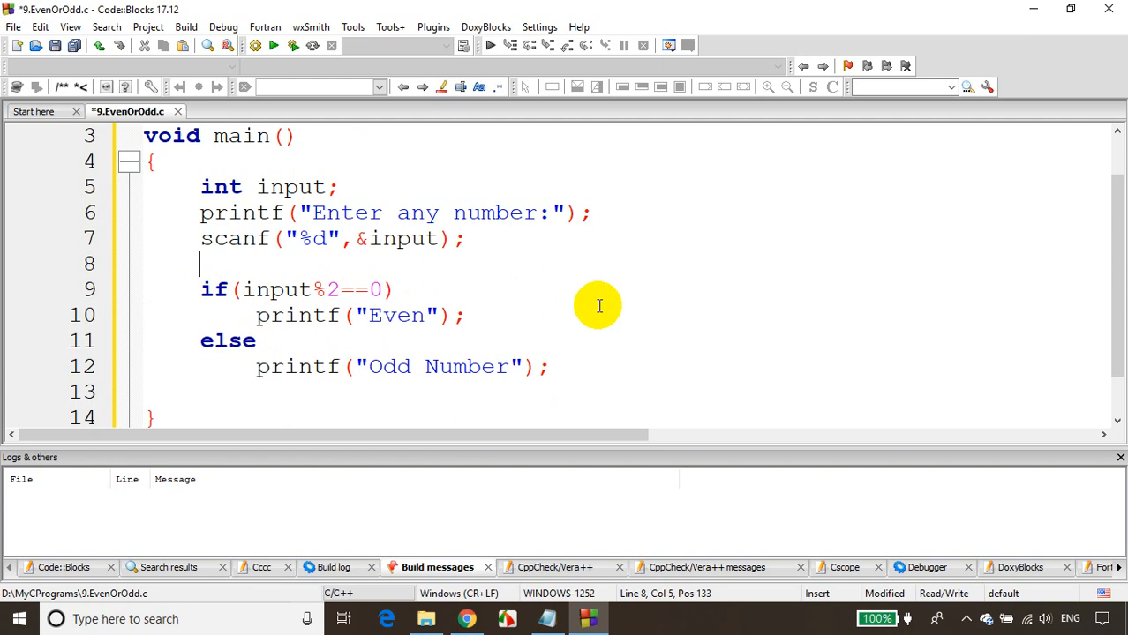
type("/*")
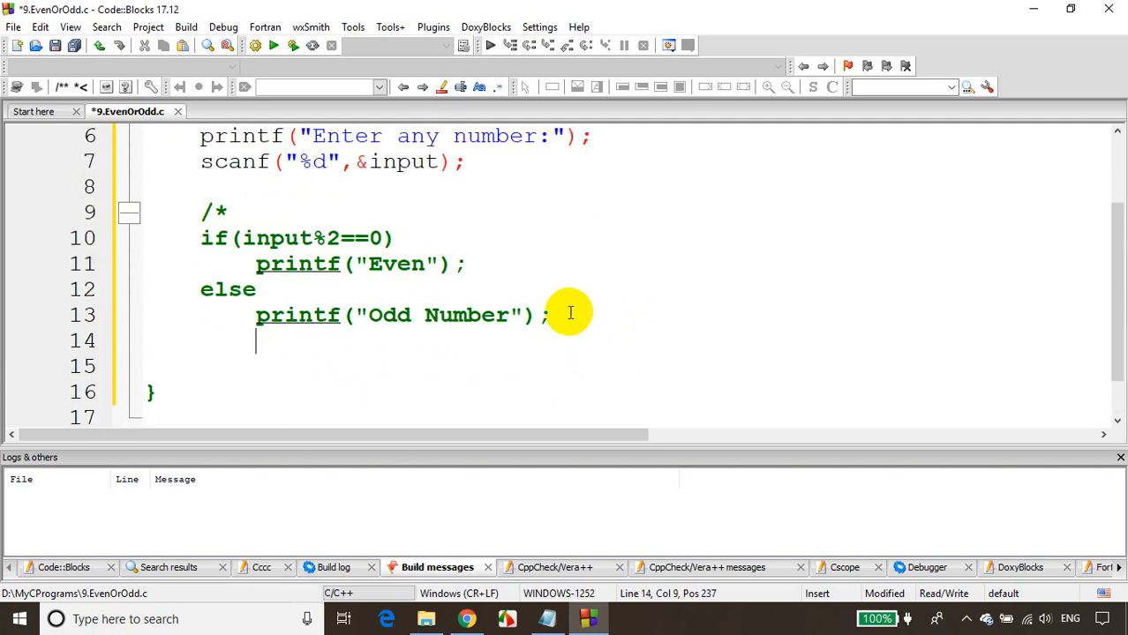
key("Backspace")
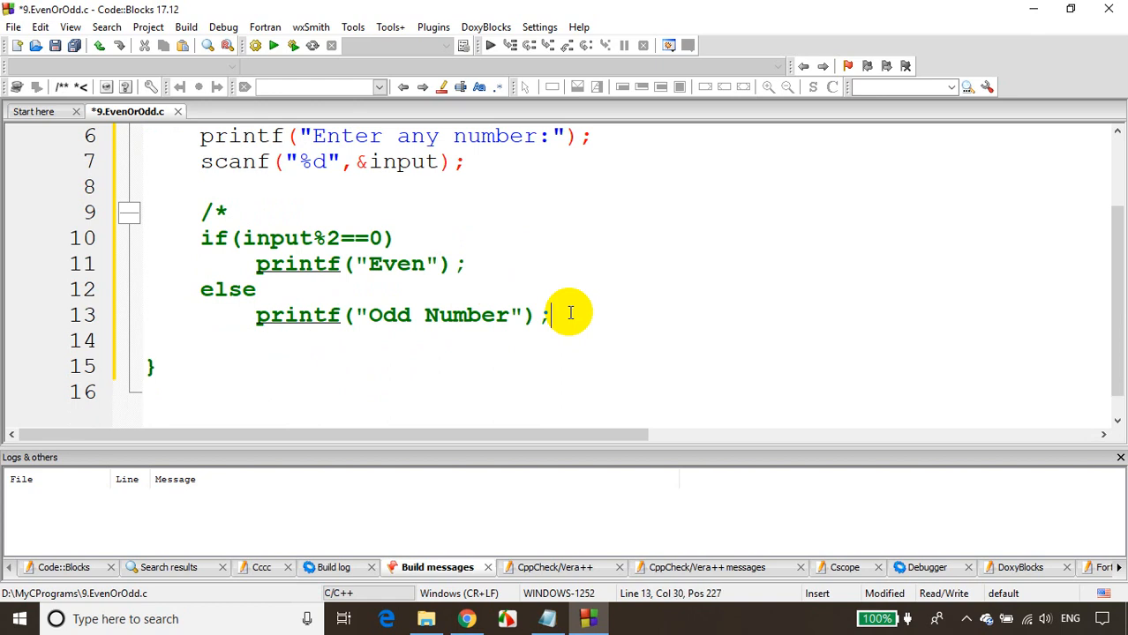
key("Return")
type("*/")
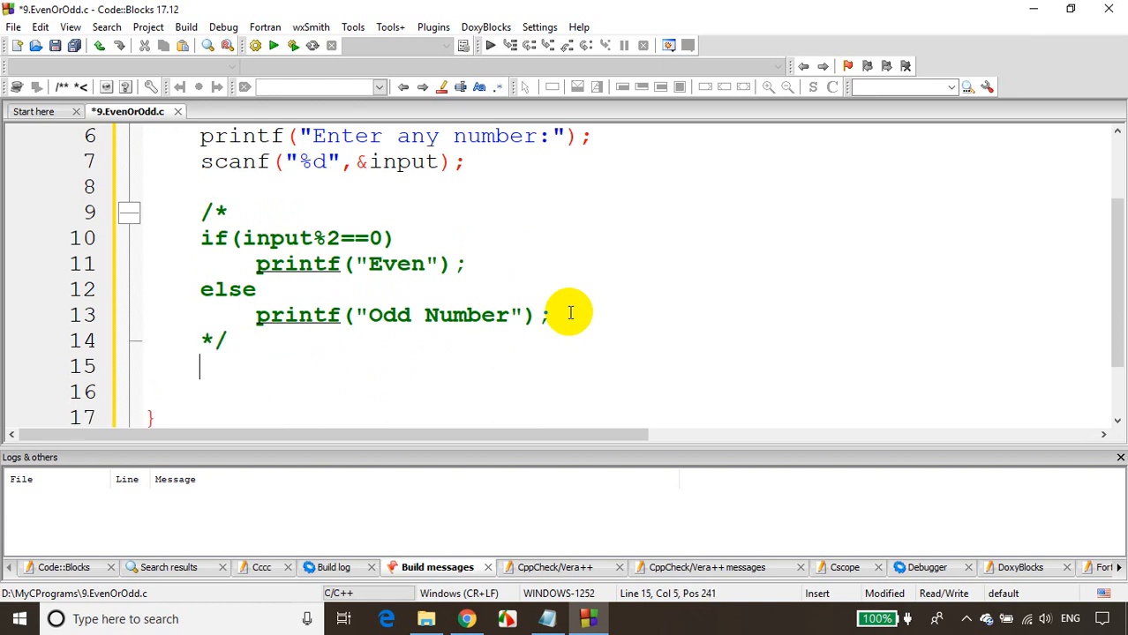
key("Return")
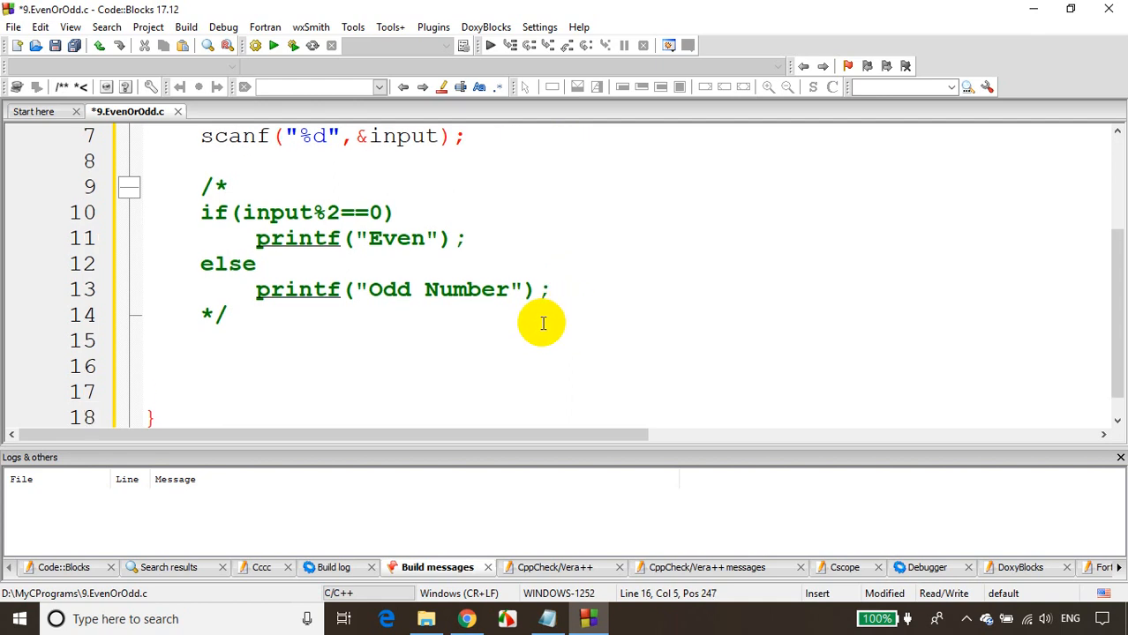
scroll("up", 3)
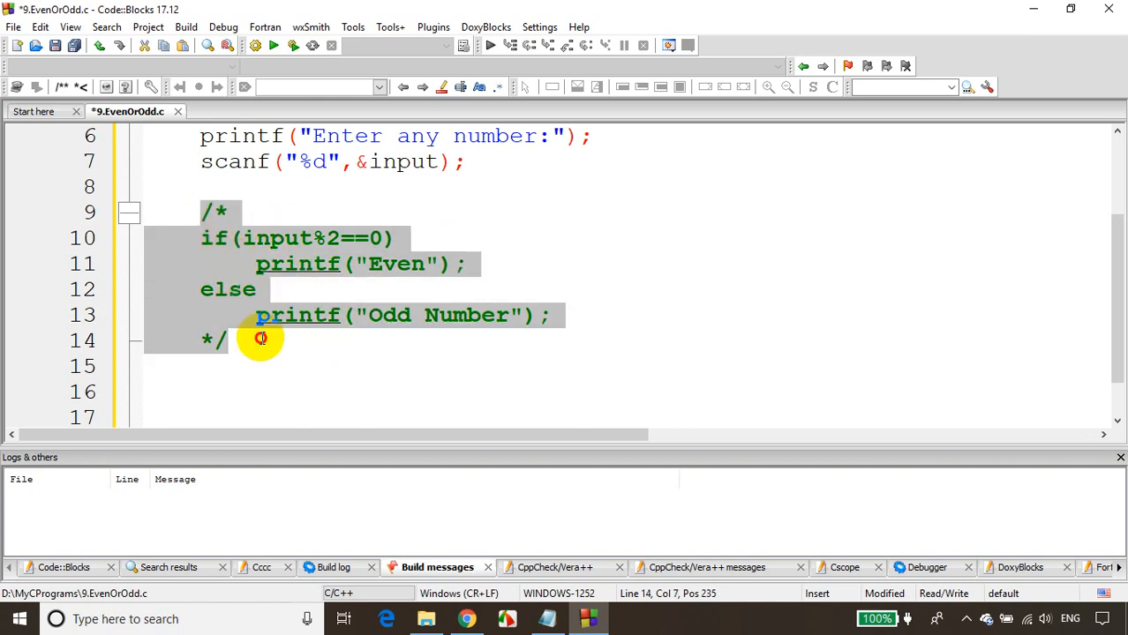
mouse_move(296, 321)
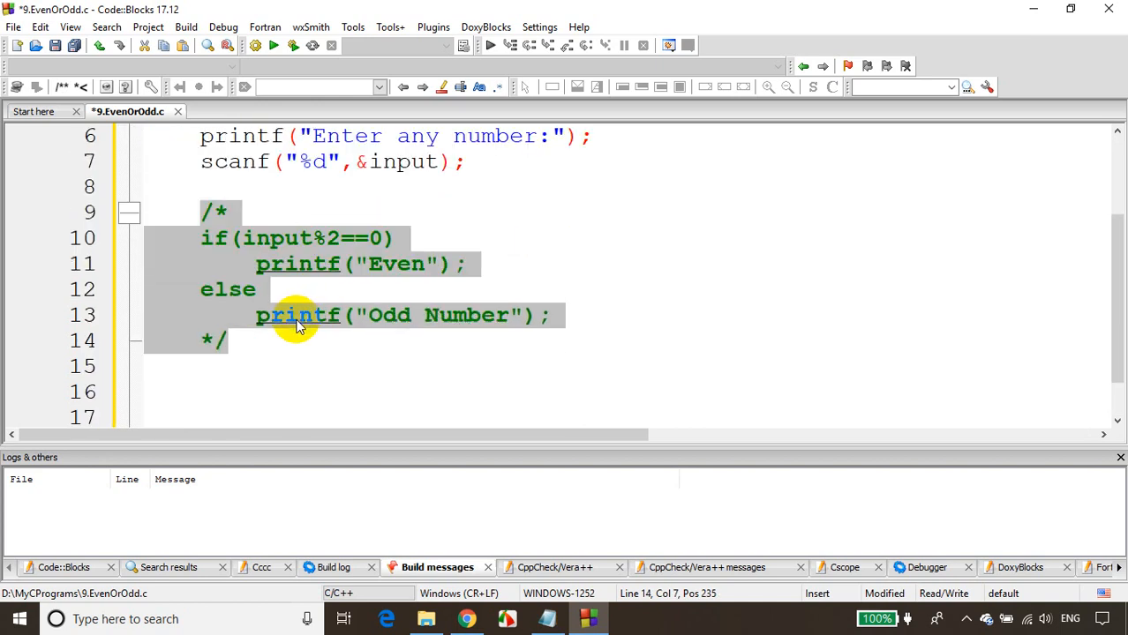
left_click(540, 26)
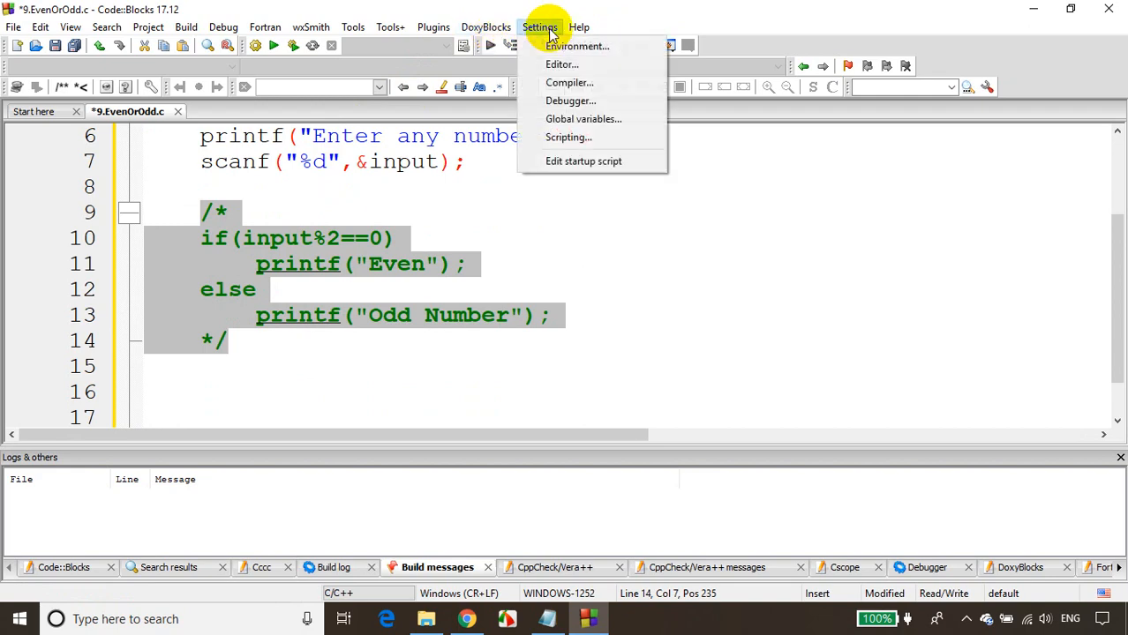
left_click(575, 46)
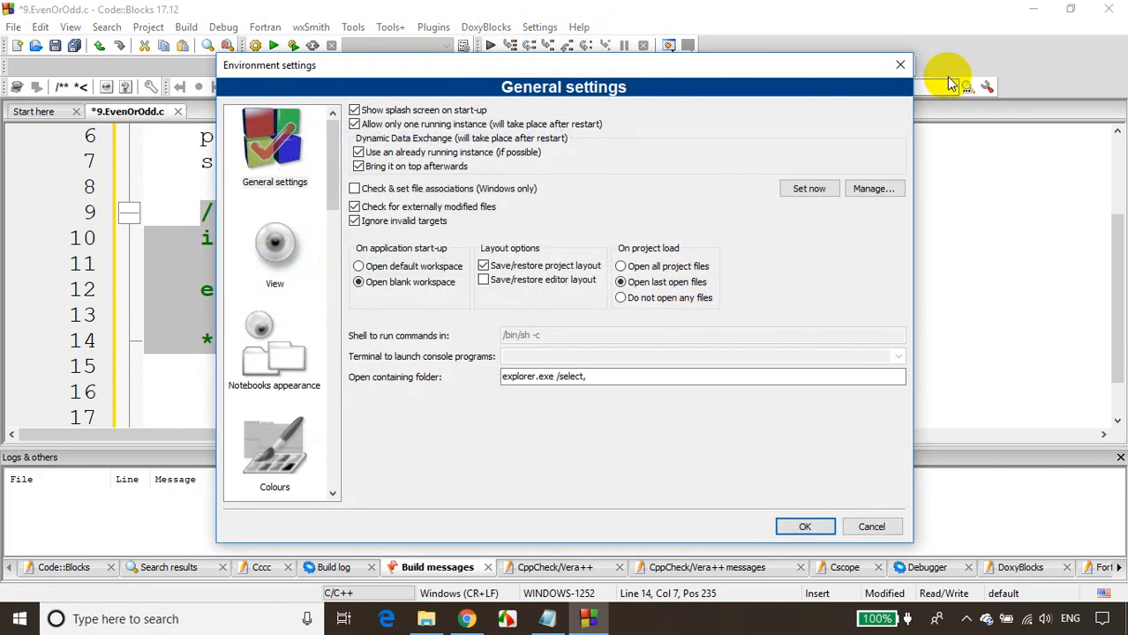
left_click(541, 26)
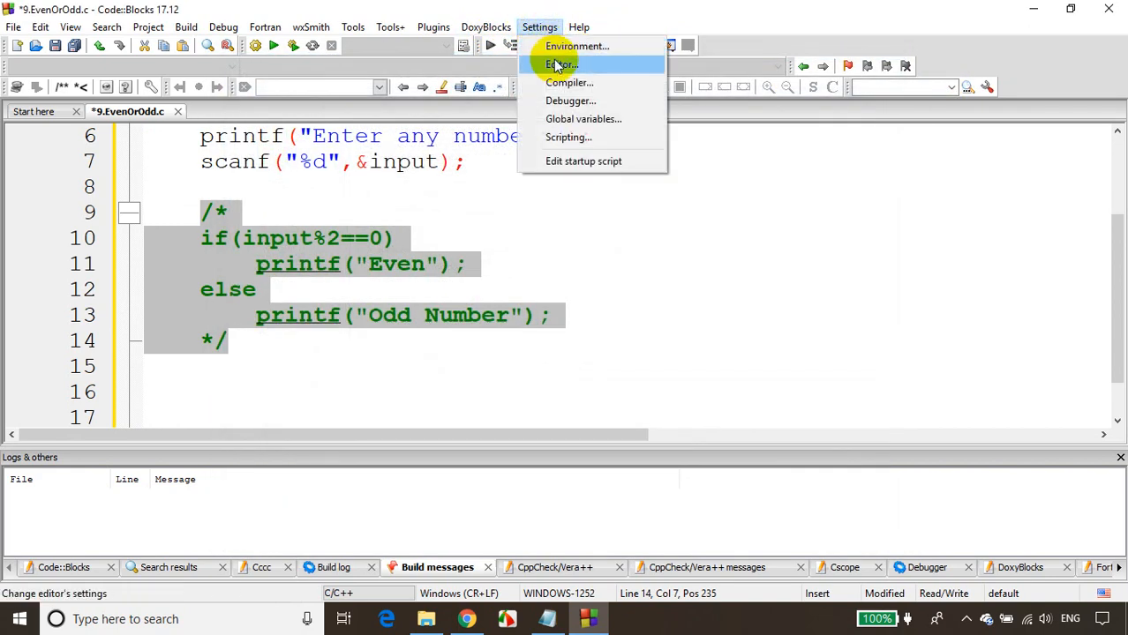
left_click(562, 64)
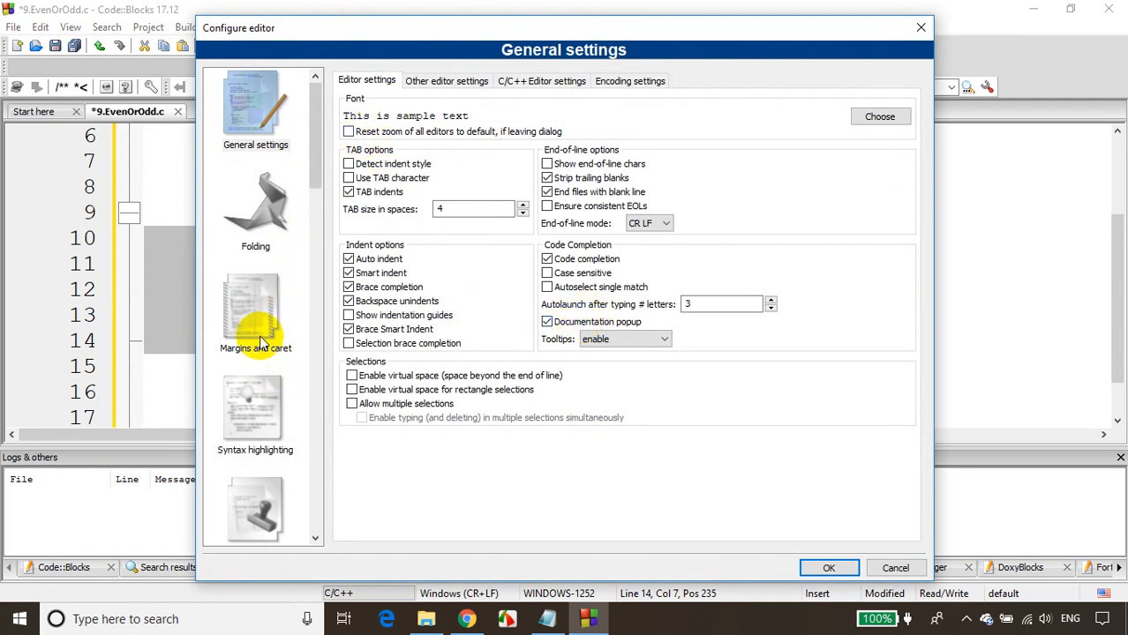
left_click(255, 408)
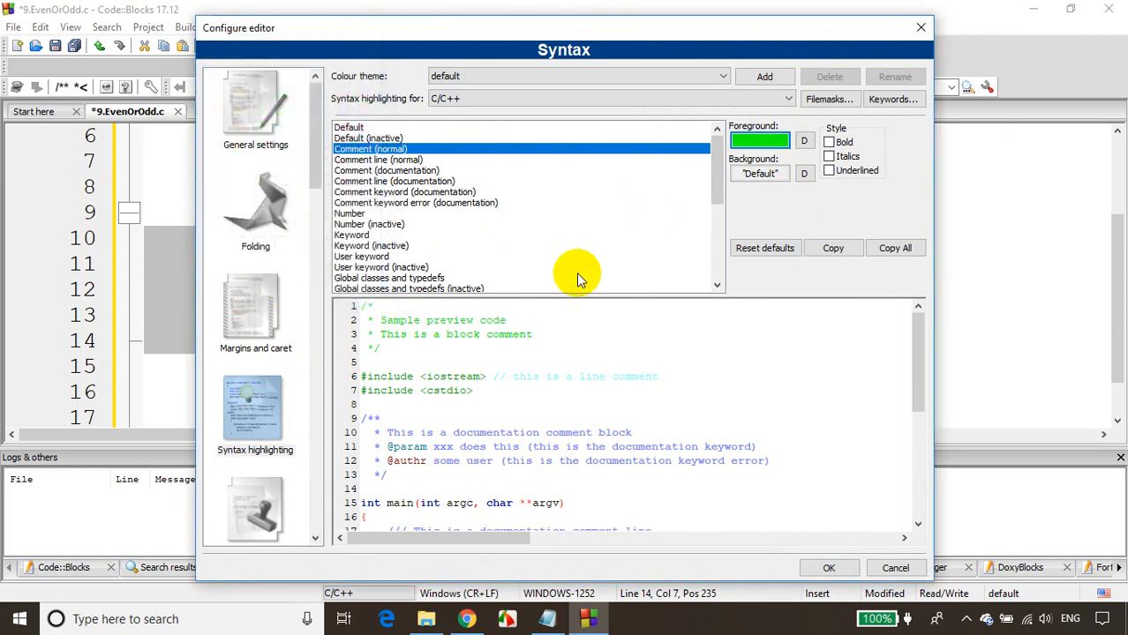
mouse_move(496, 228)
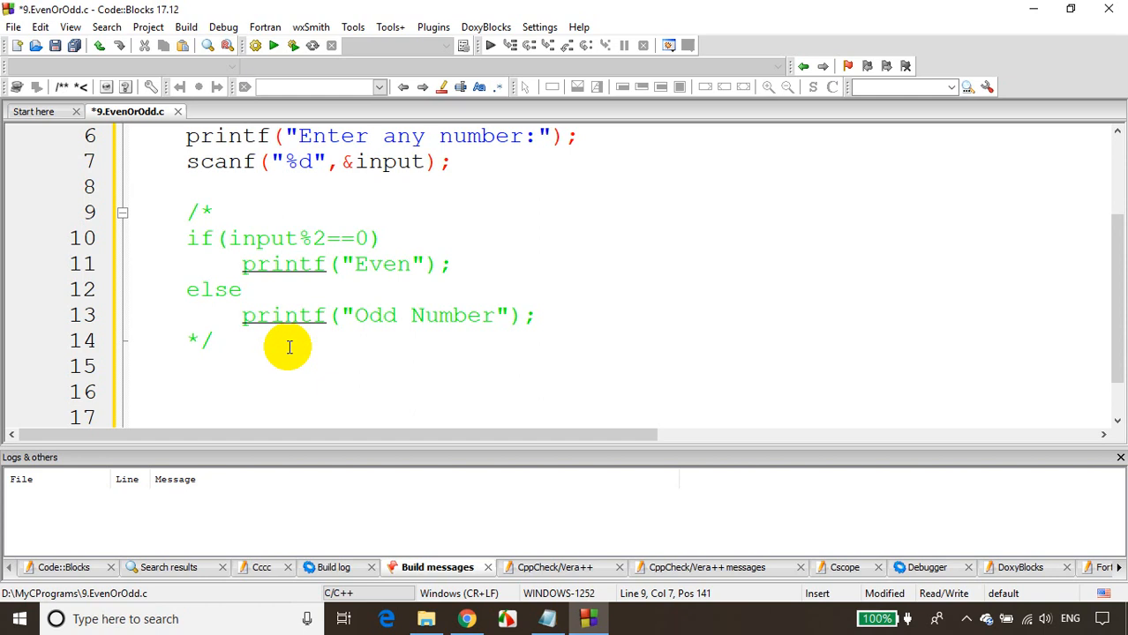
Write (input%2==0)?printf("Even Number"):printf("Odd Number"); on line 9.
scroll("up", 3)
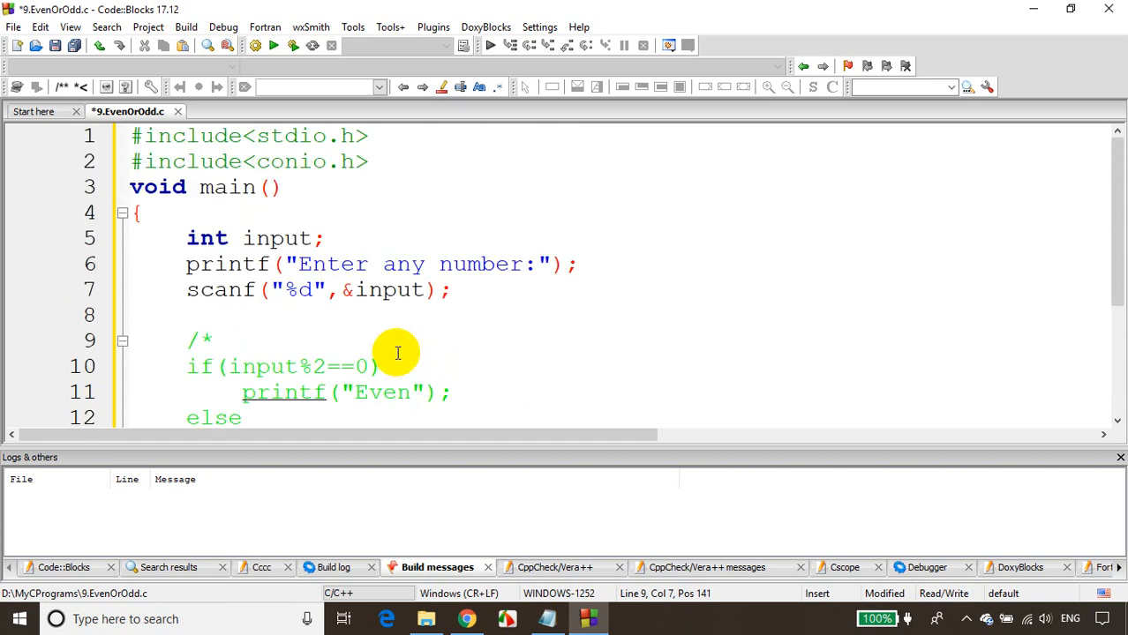
scroll("down", 3)
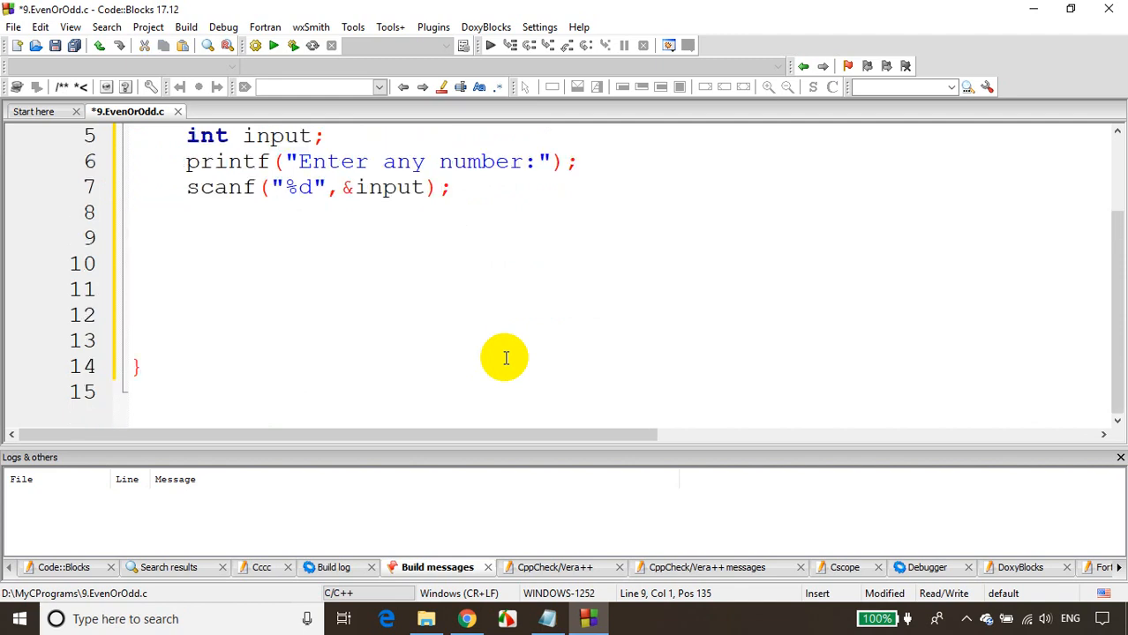
scroll("up", 3)
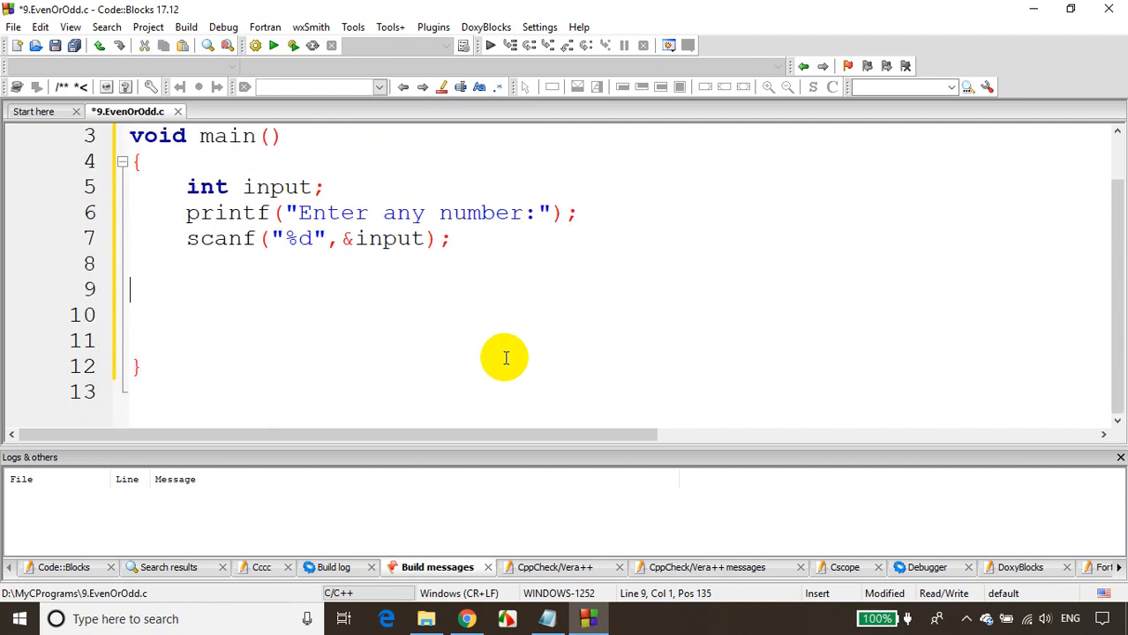
scroll("up", 3)
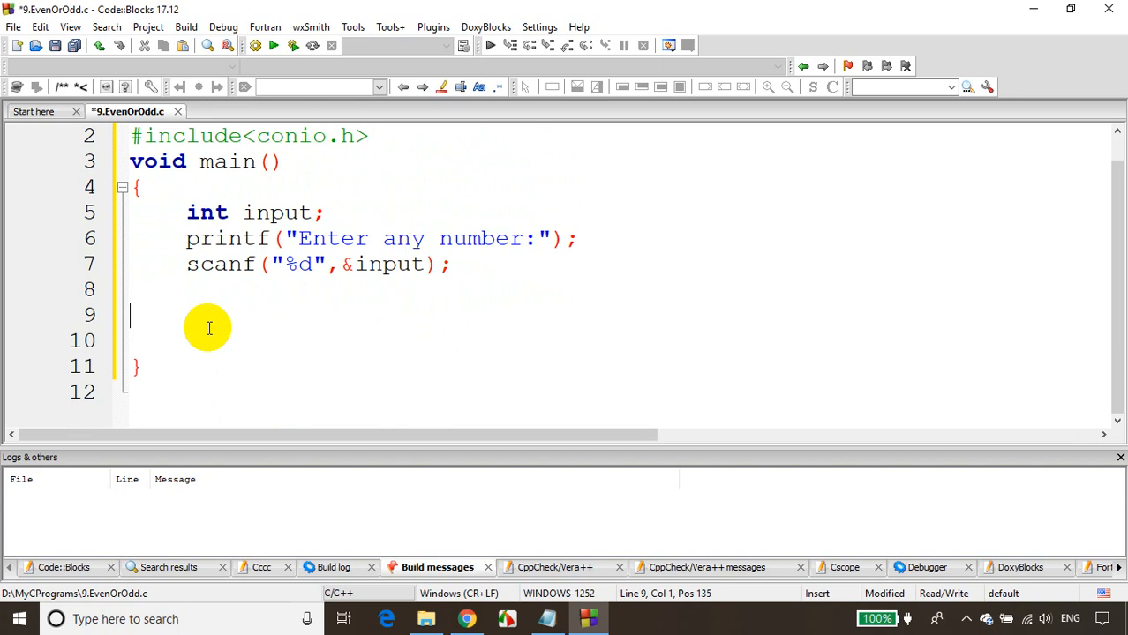
type("()")
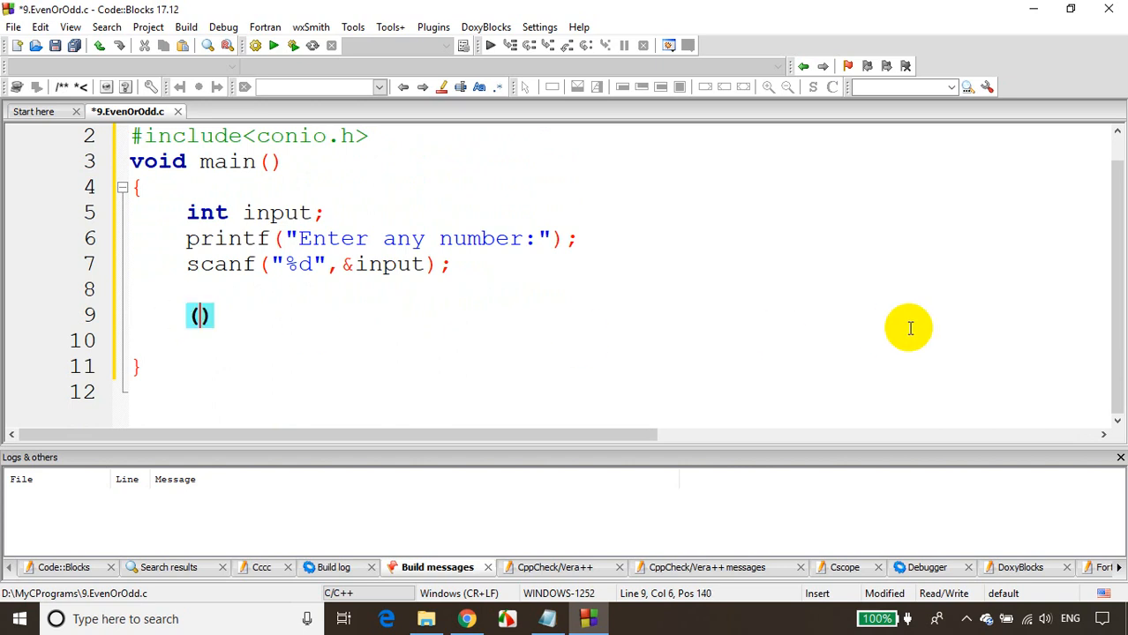
type("input")
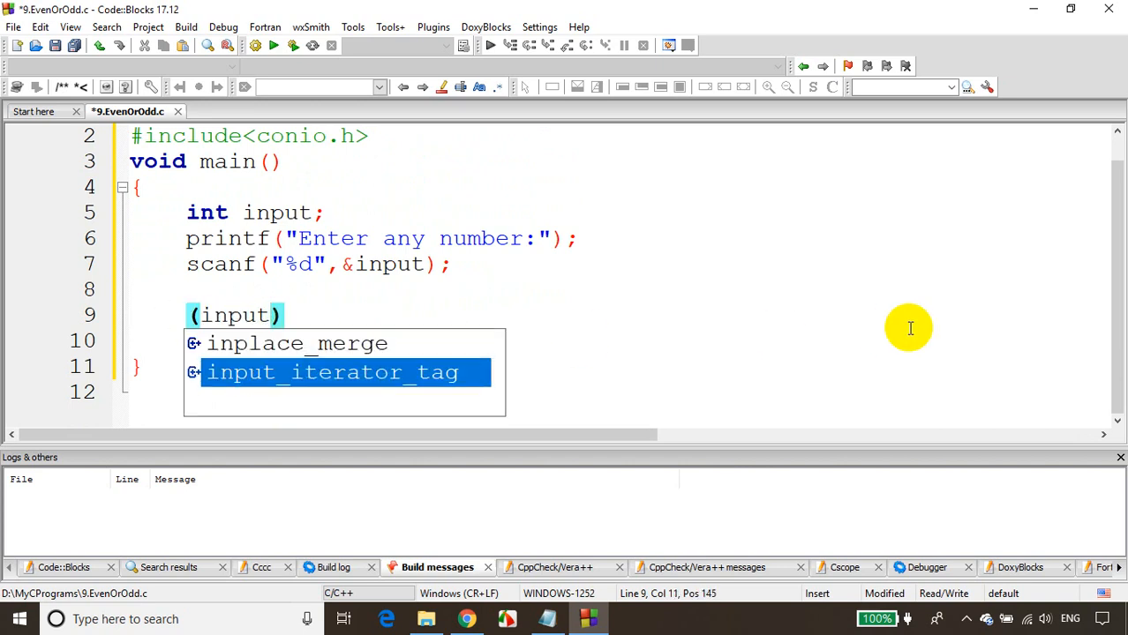
type("%2==0")
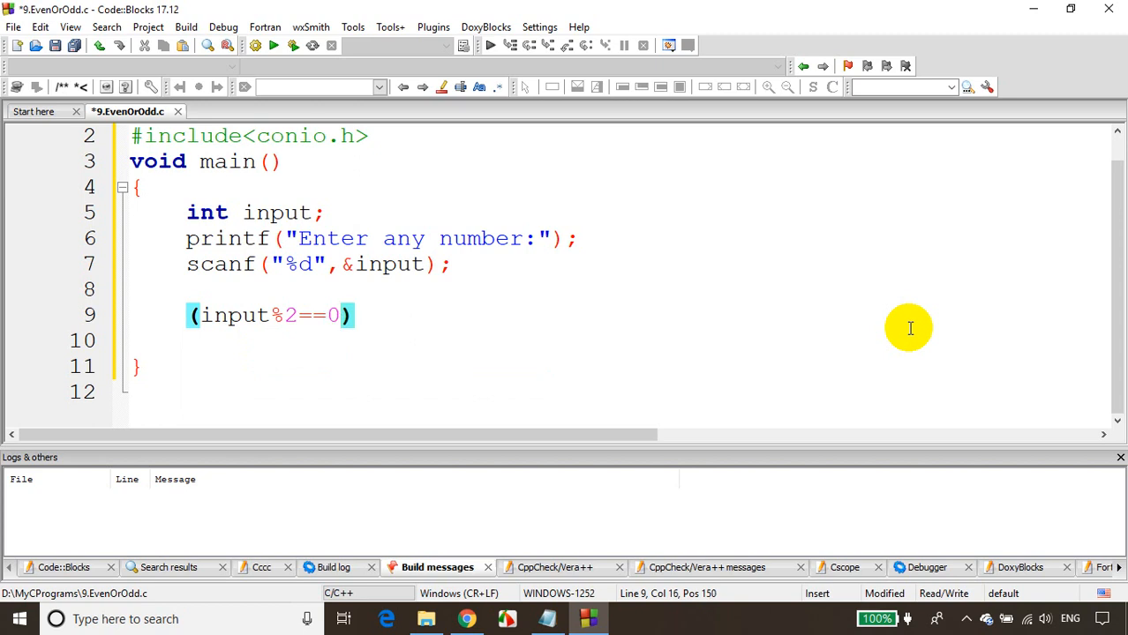
type("?")
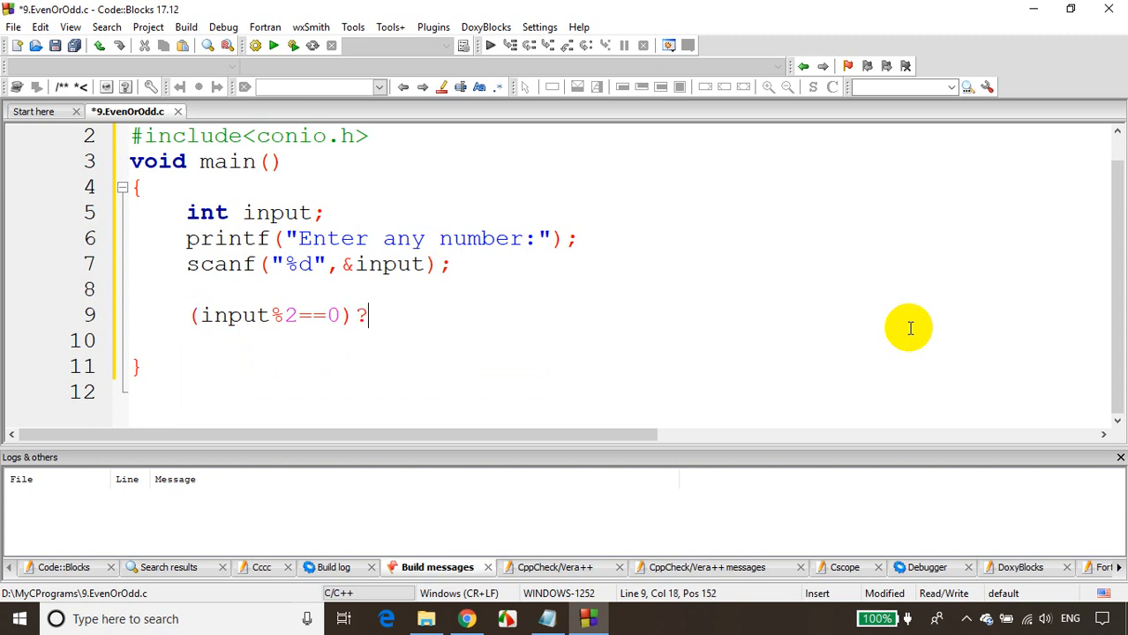
type("printf(\"Eve\")")
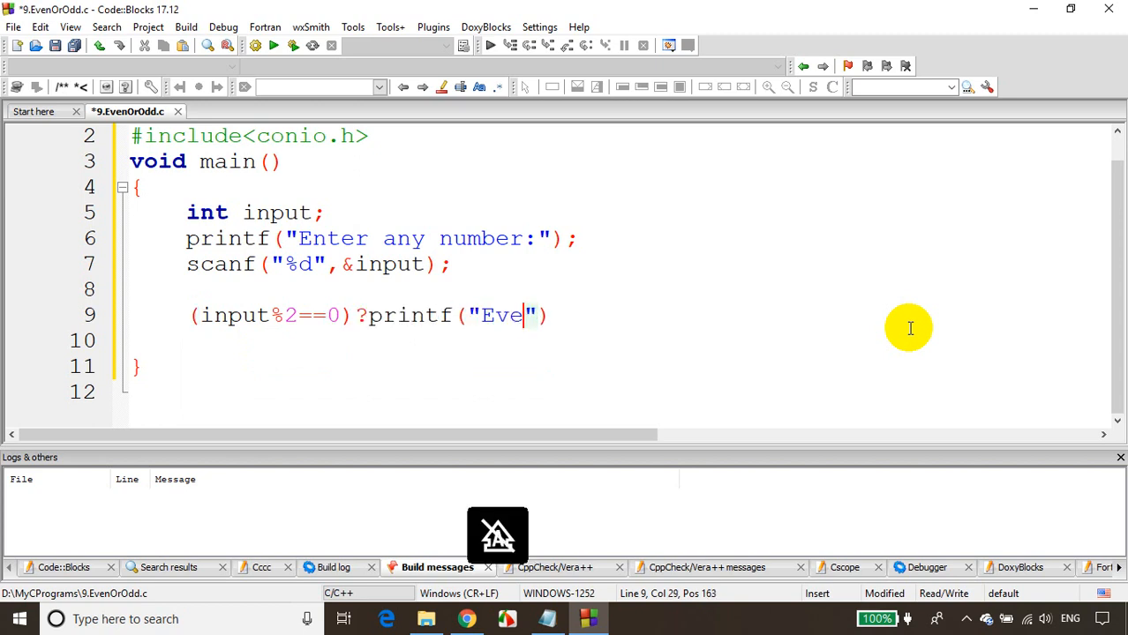
type("n\"):printf")
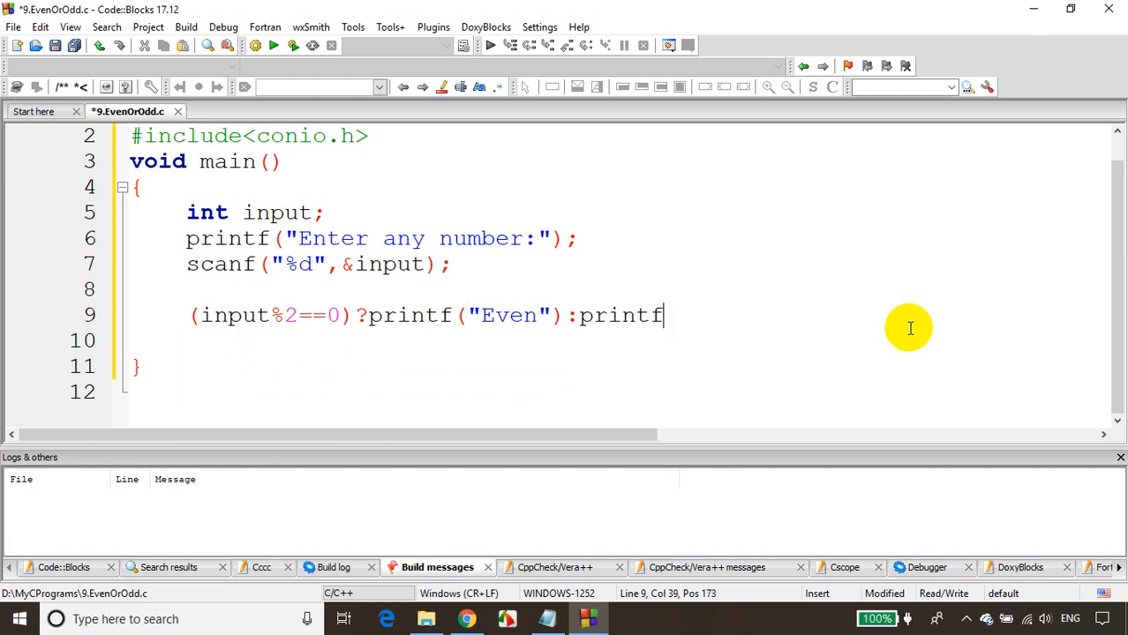
type("(\"Odd\")")
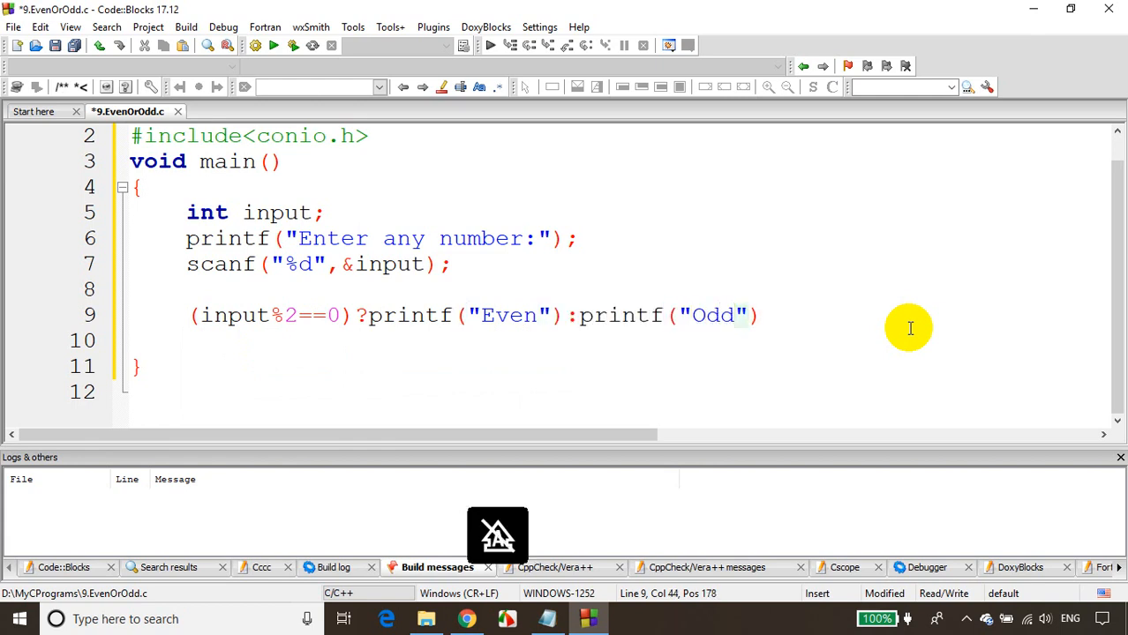
type("Number")
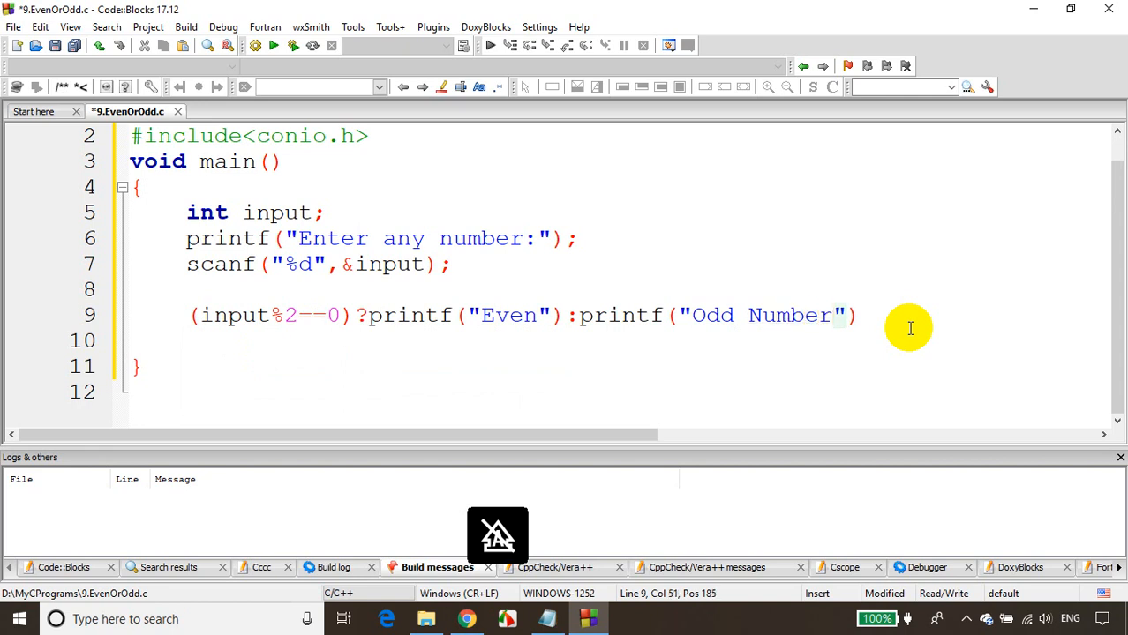
type(";")
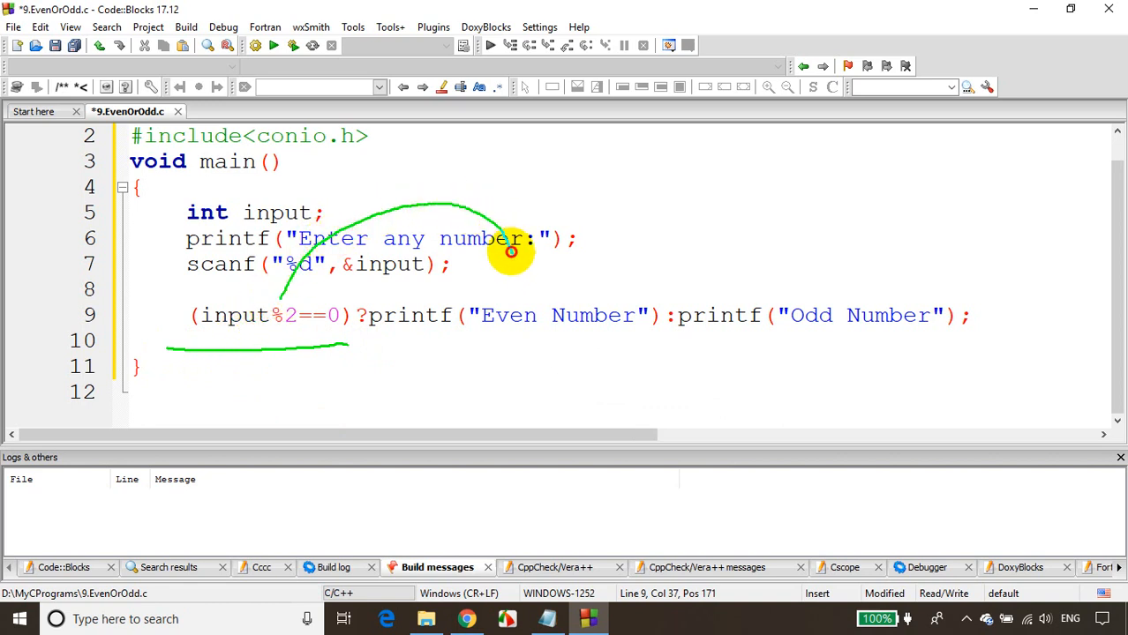
mouse_move(533, 282)
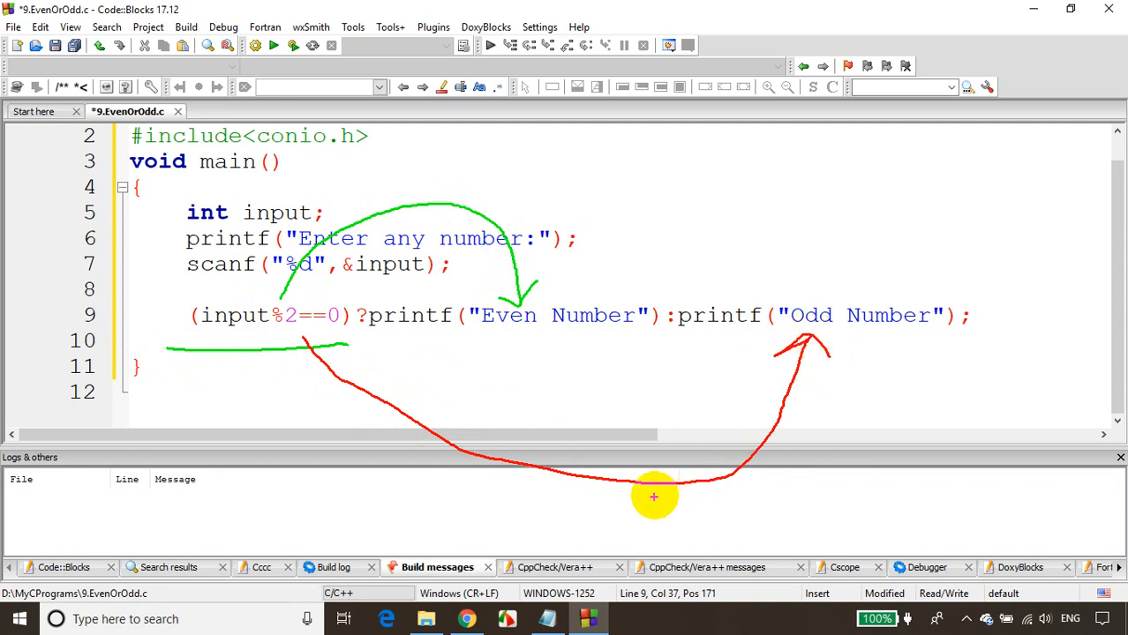
mouse_move(639, 524)
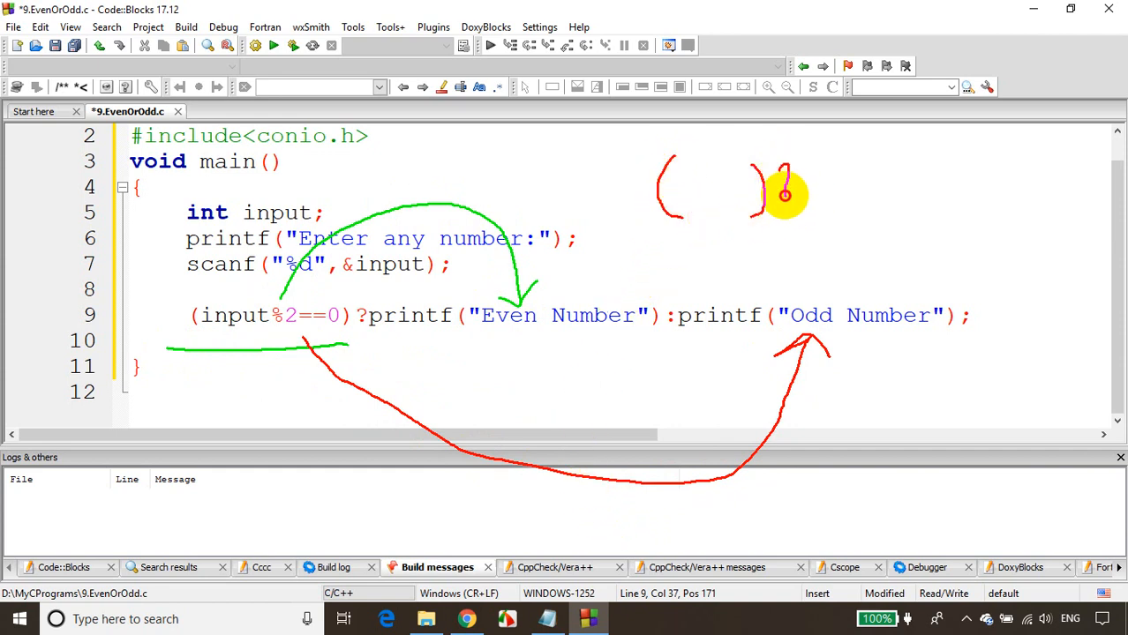
left_click_drag(785, 204, 886, 204)
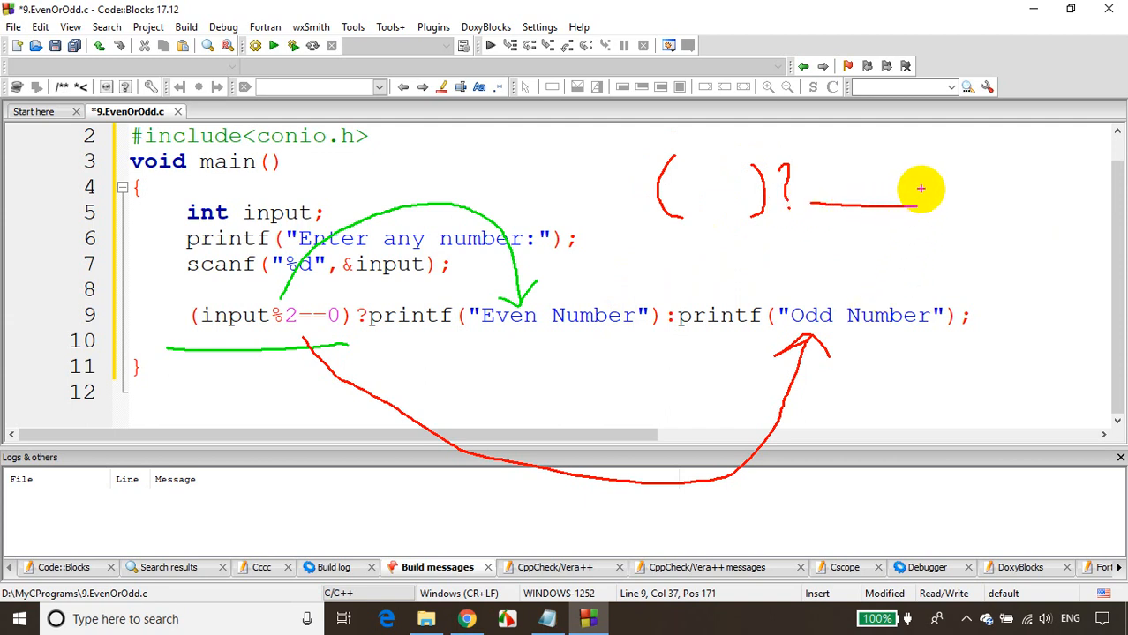
left_click_drag(921, 189, 1047, 193)
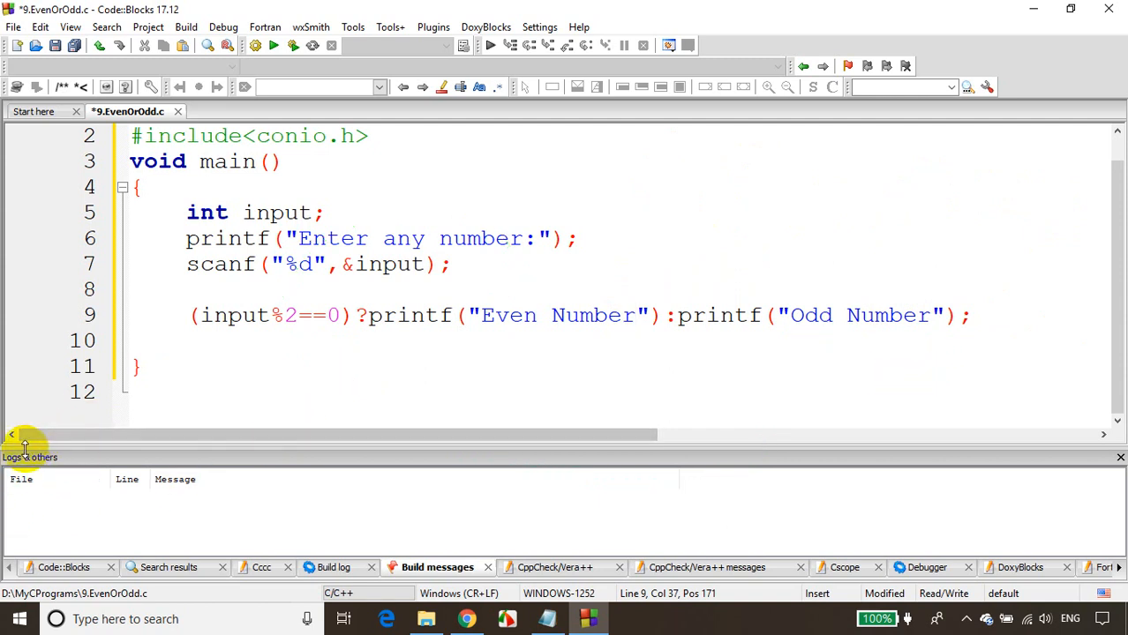
mouse_move(220, 357)
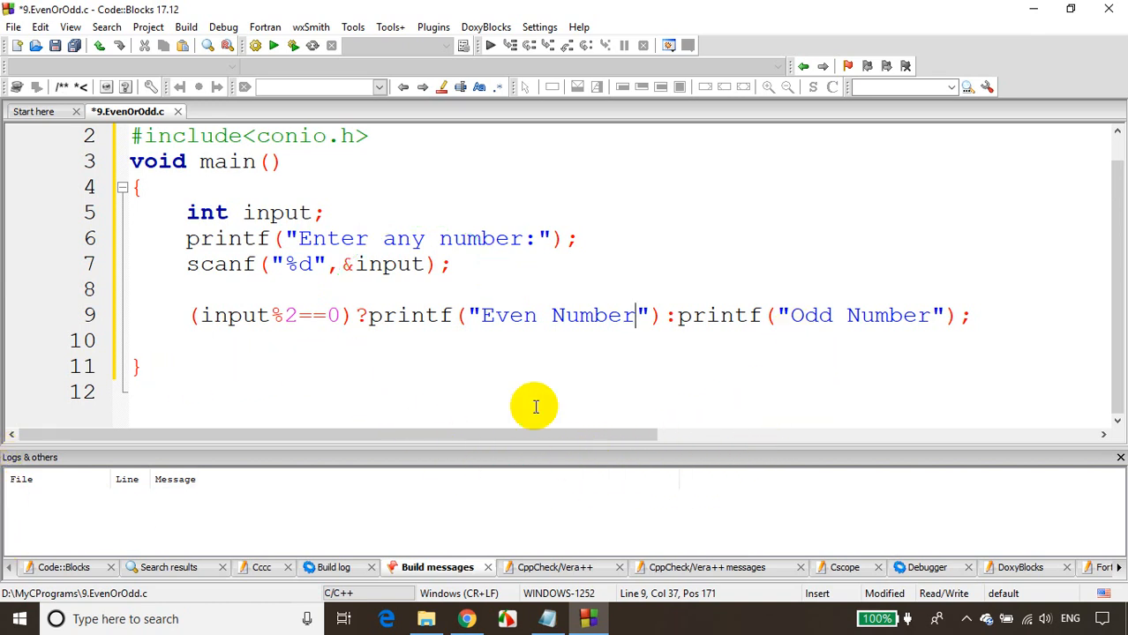
End the program with getch(); and build it with 0 errors.
type("get")
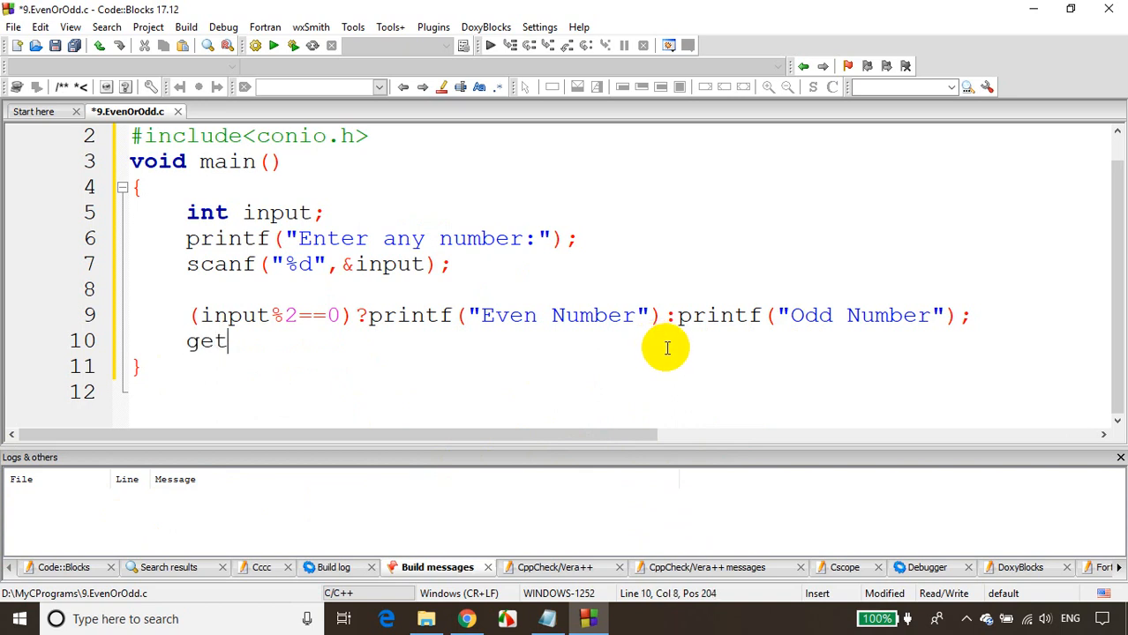
type("ch();")
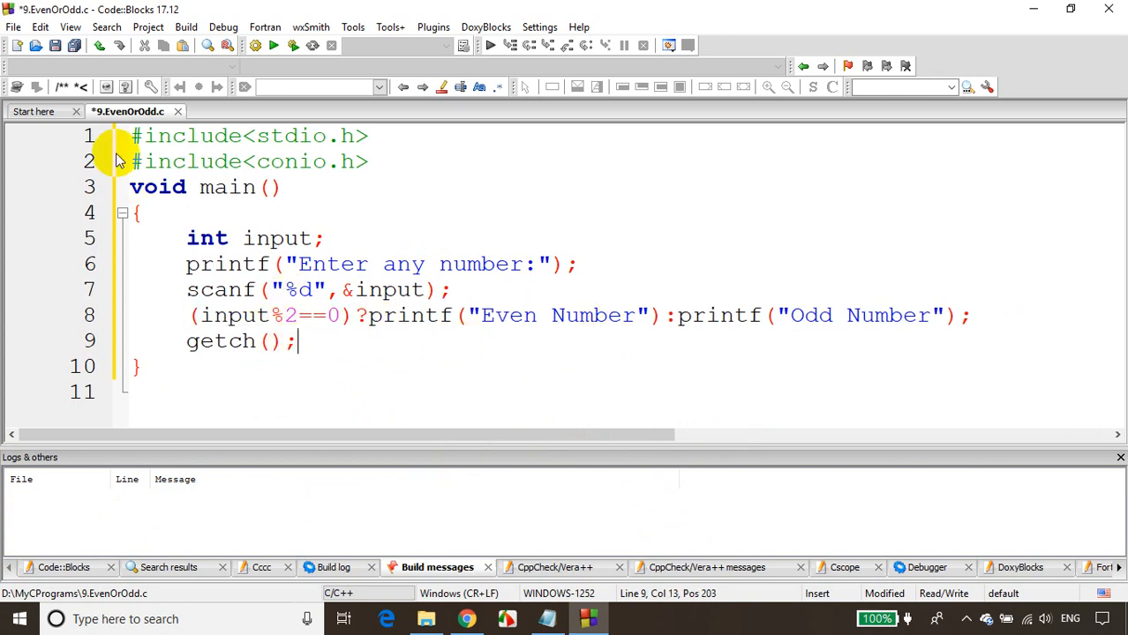
left_click(185, 27)
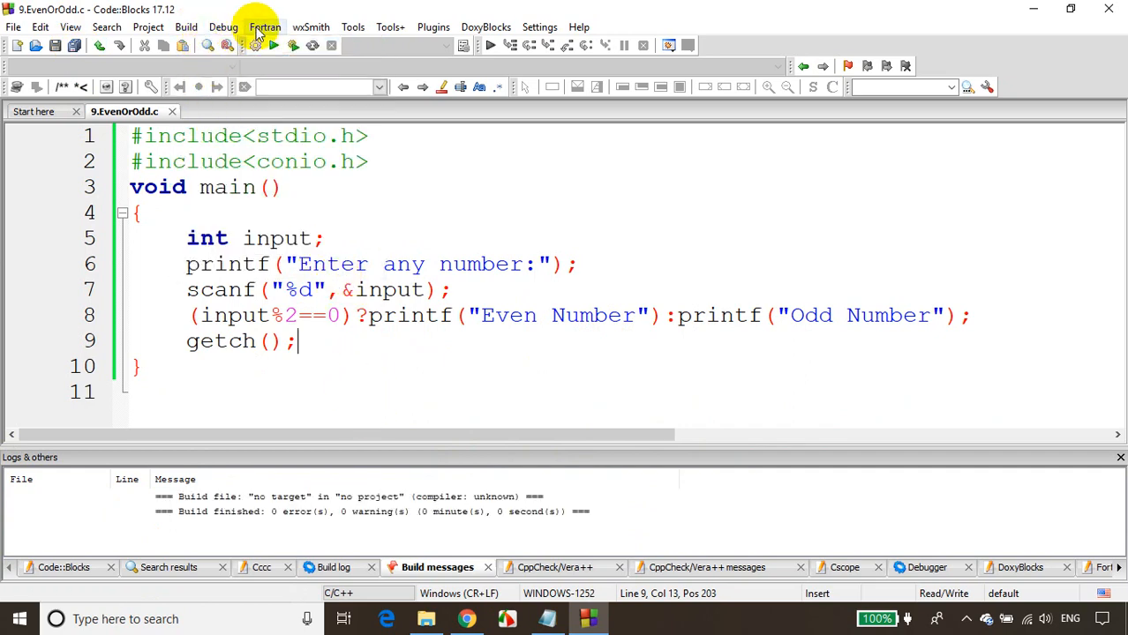
Run the program with input 9, close the console and return to the course spreadsheet.
left_click(274, 46)
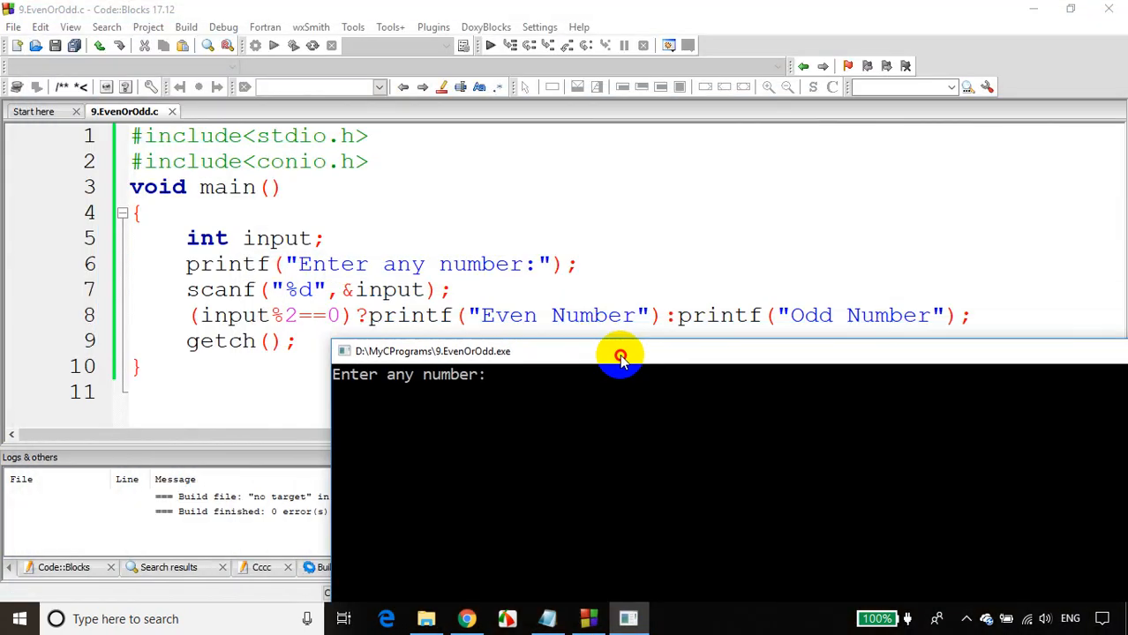
type("9")
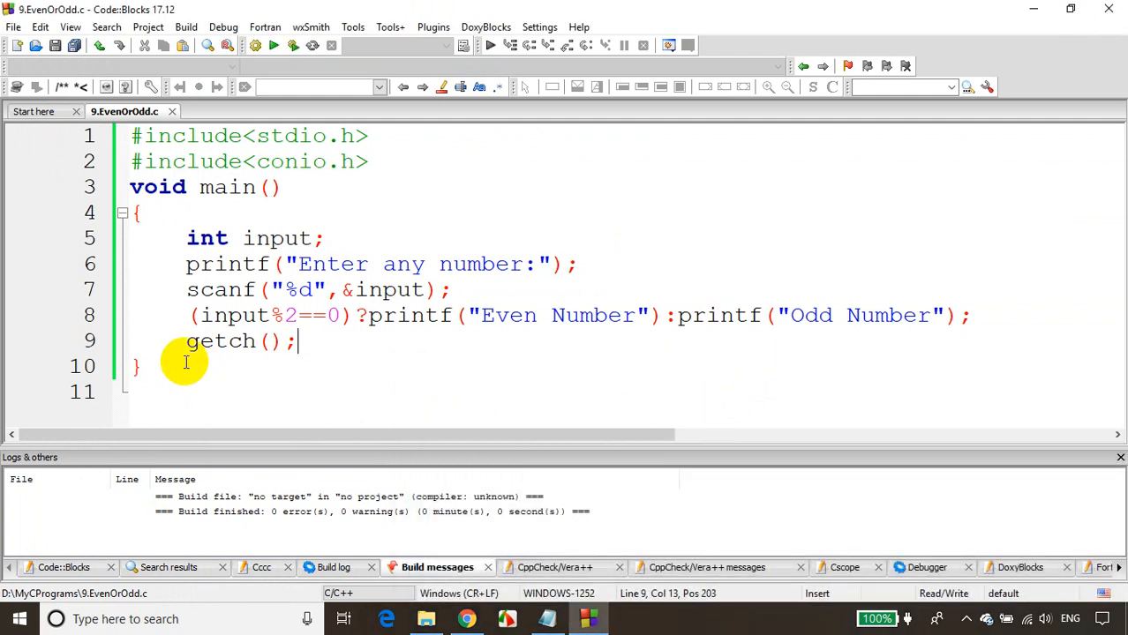
left_click(969, 314)
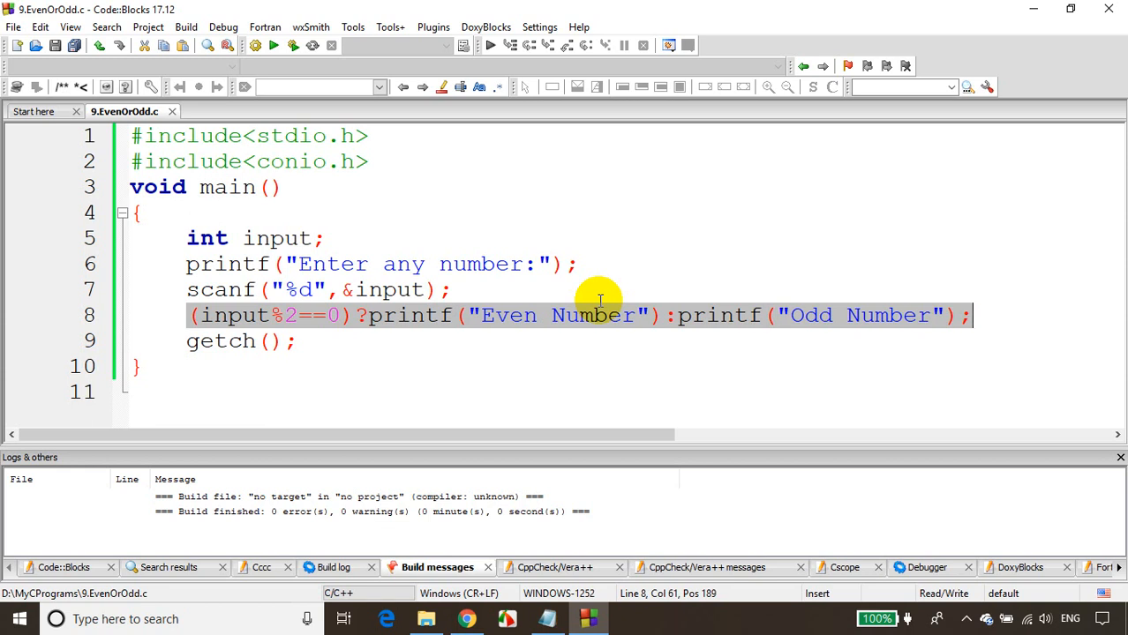
left_click(466, 618)
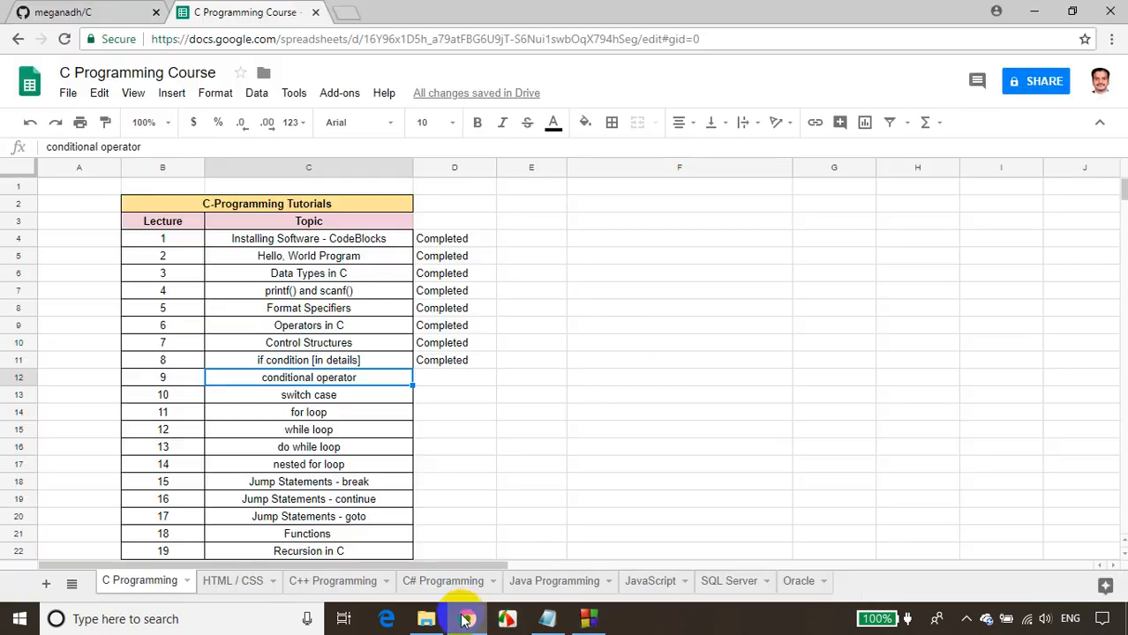
left_click(307, 396)
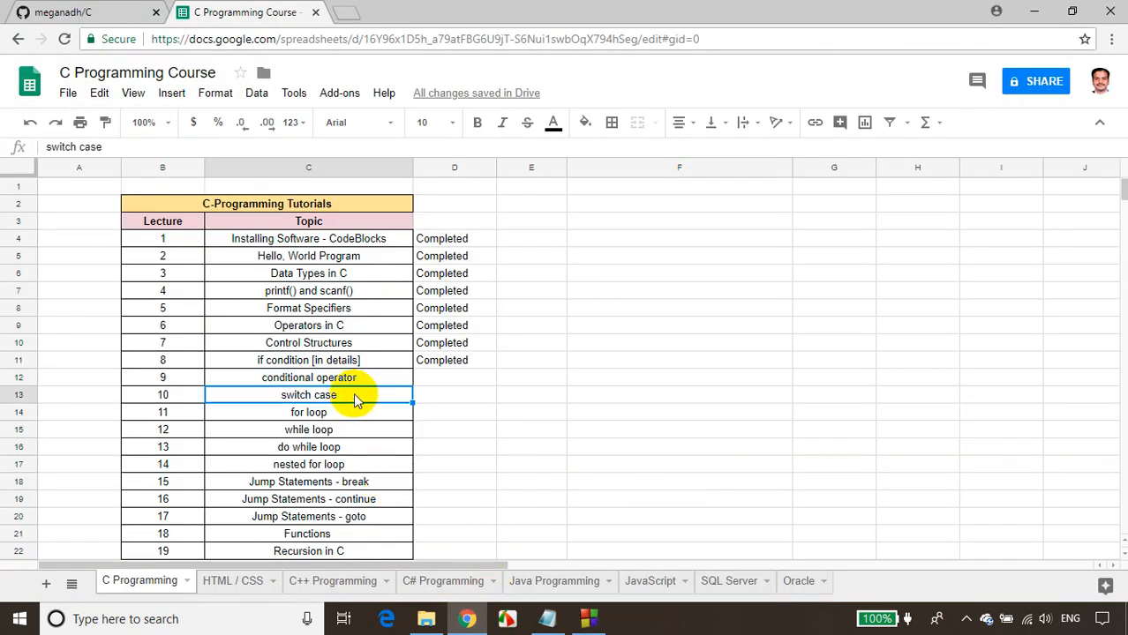